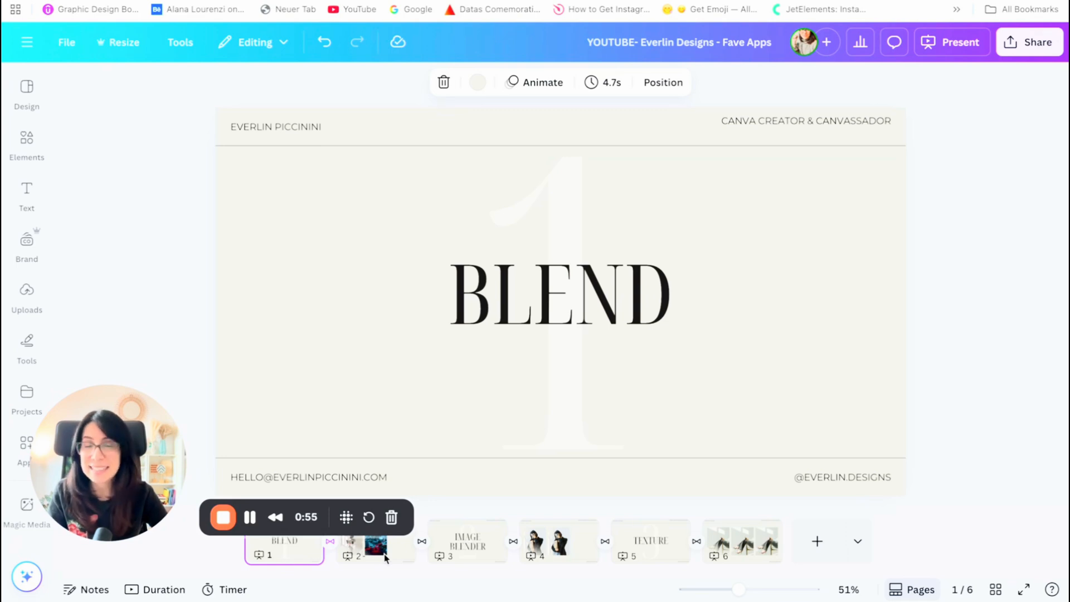
- Go to slide 2, with the portrait and the neon city skyline photos
left_click(378, 552)
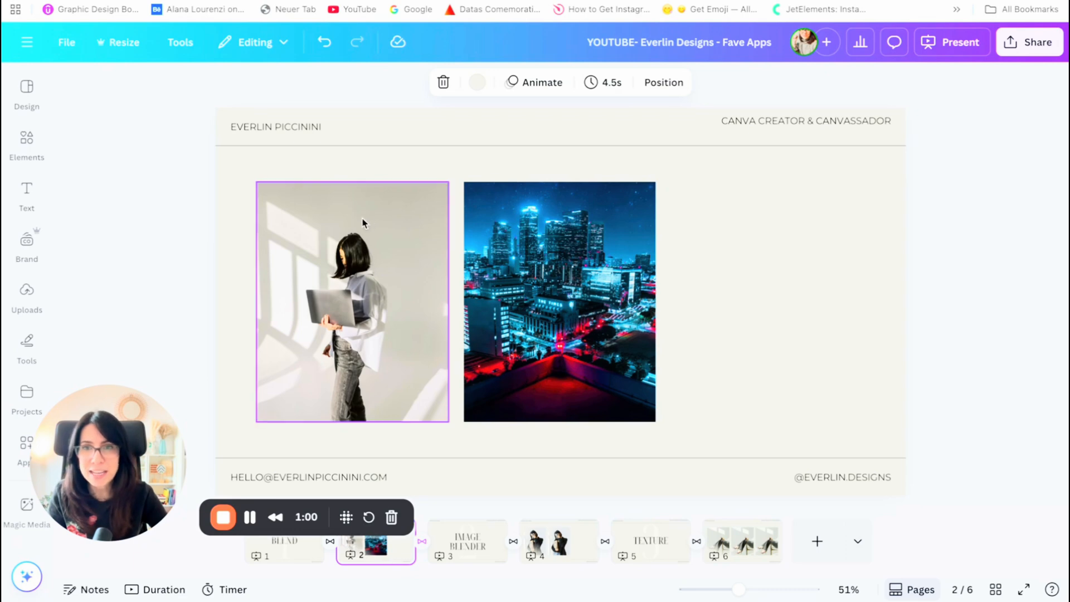
mouse_move(412, 336)
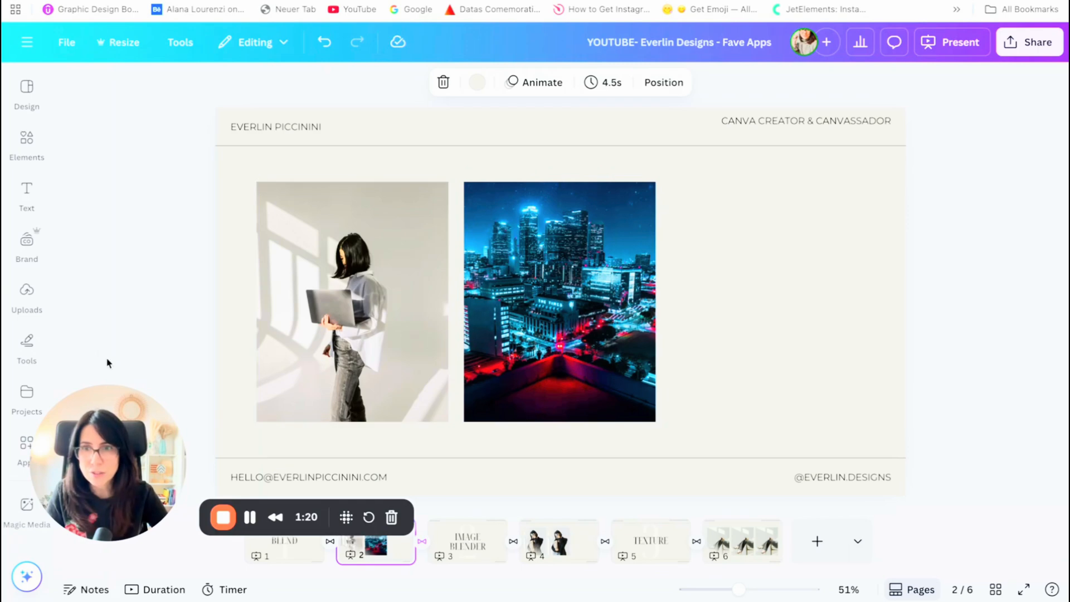
- Launch Blend Image and set the woman-with-laptop photo as the bottom layer
left_click(26, 447)
type("blend")
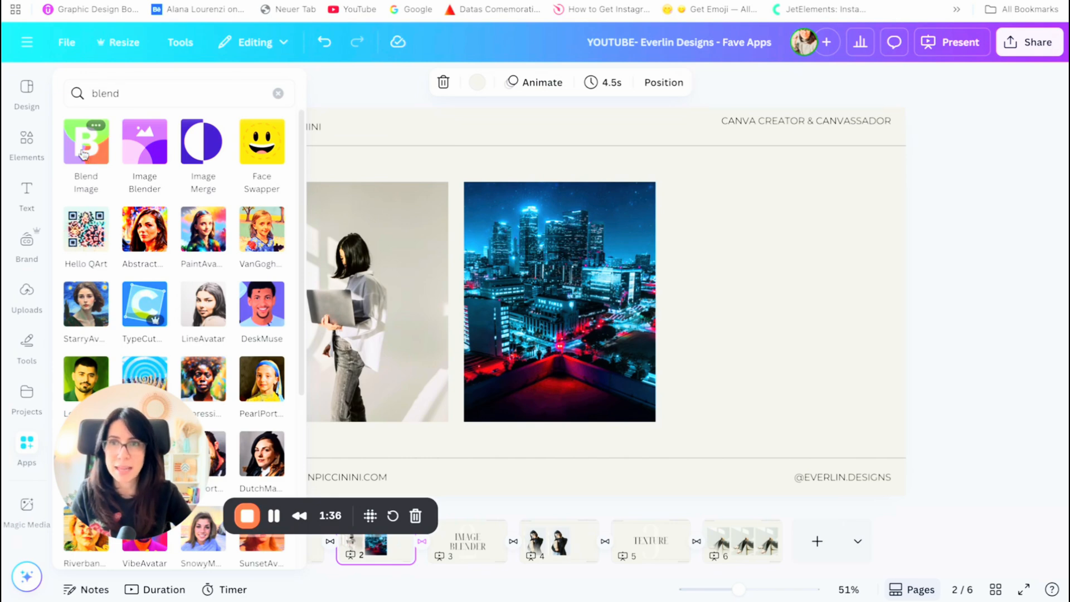
left_click(86, 141)
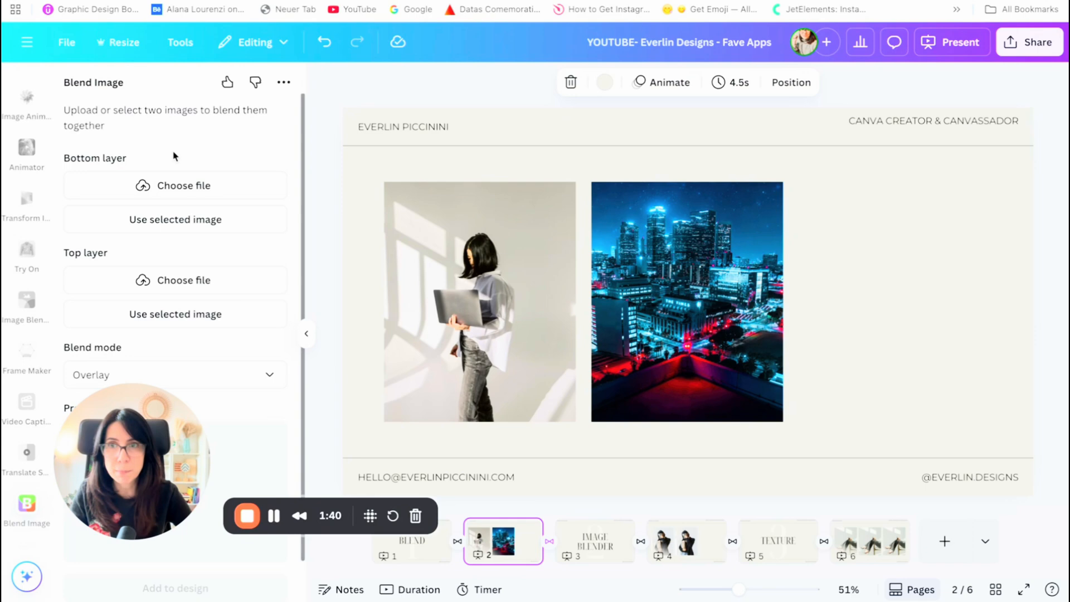
left_click(479, 302)
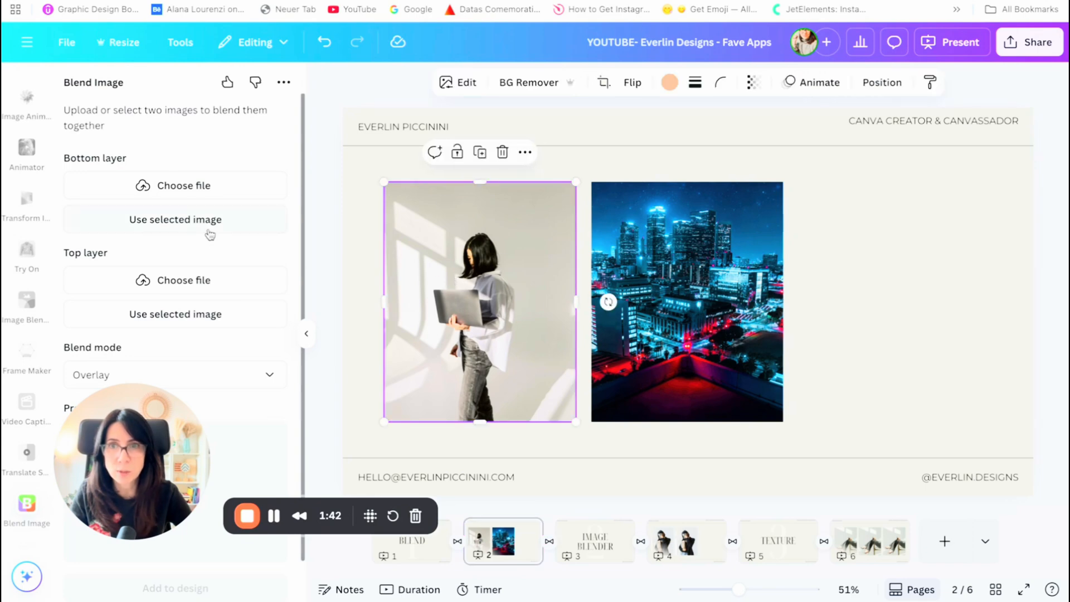
left_click(175, 220)
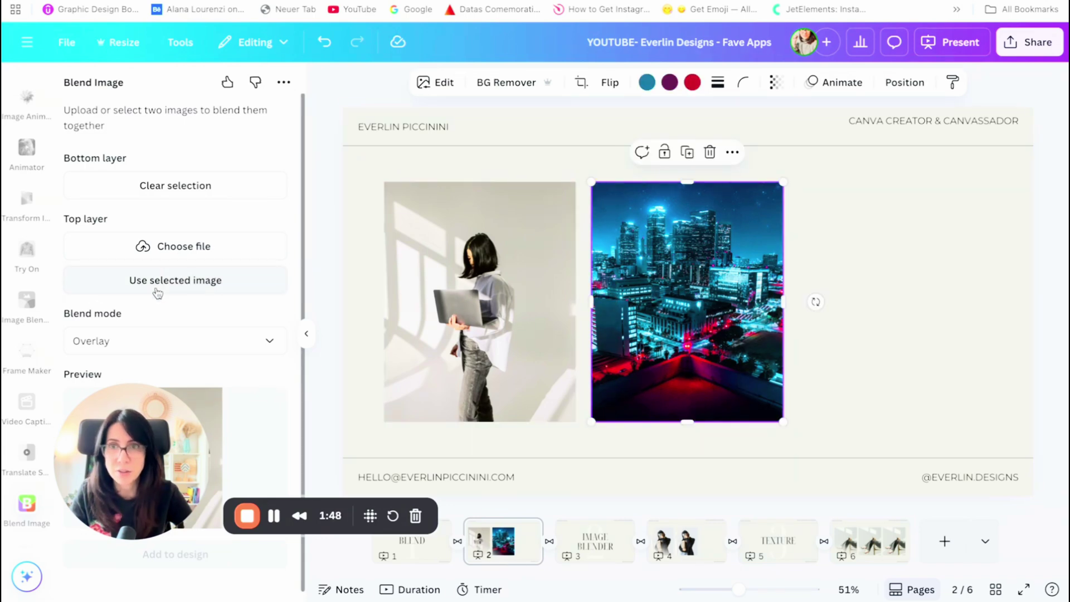
- Set the city night photo as top layer; preview Multiply, Normal, Darken, Lighten, Soft Light, Saturation
left_click(175, 280)
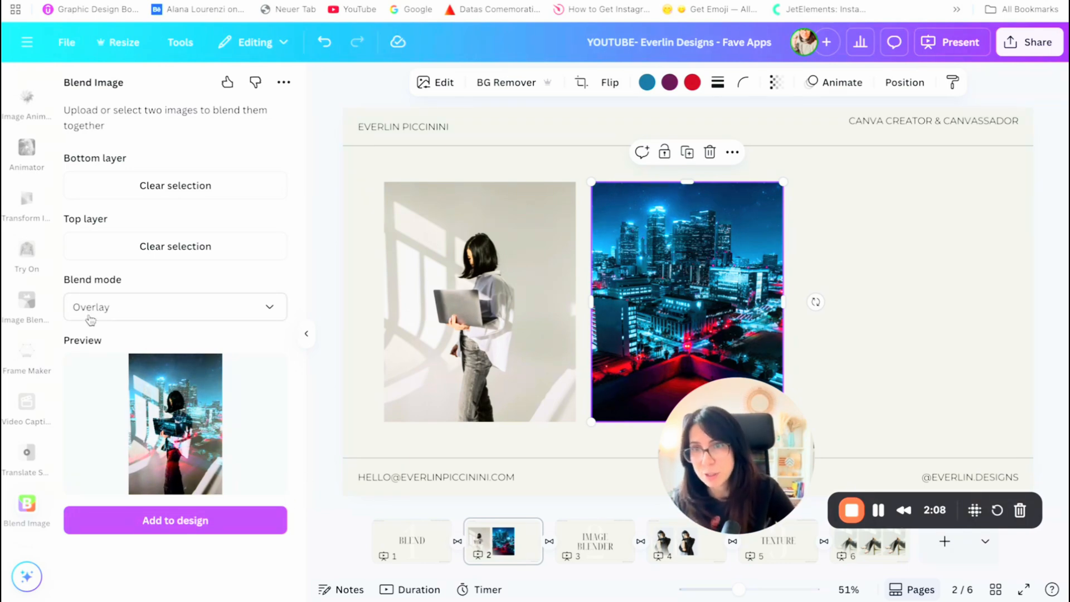
left_click(174, 307)
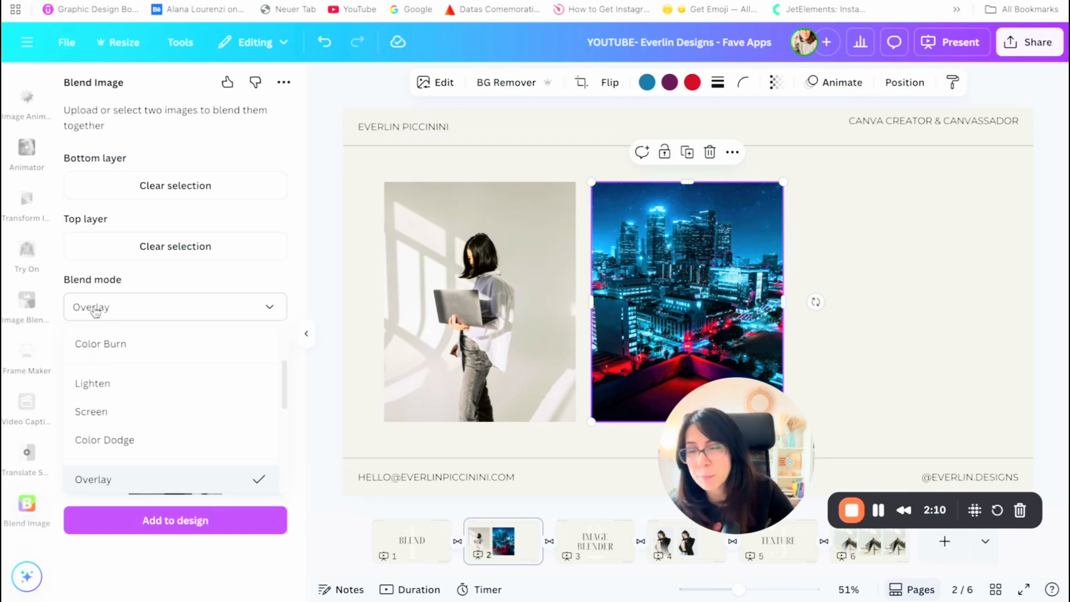
left_click(95, 415)
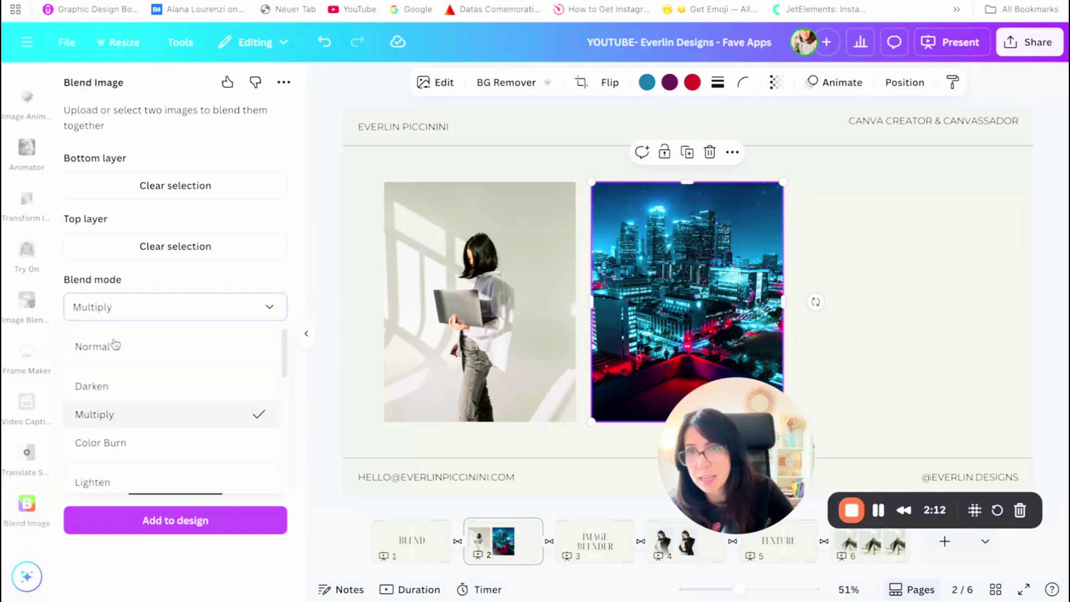
left_click(93, 347)
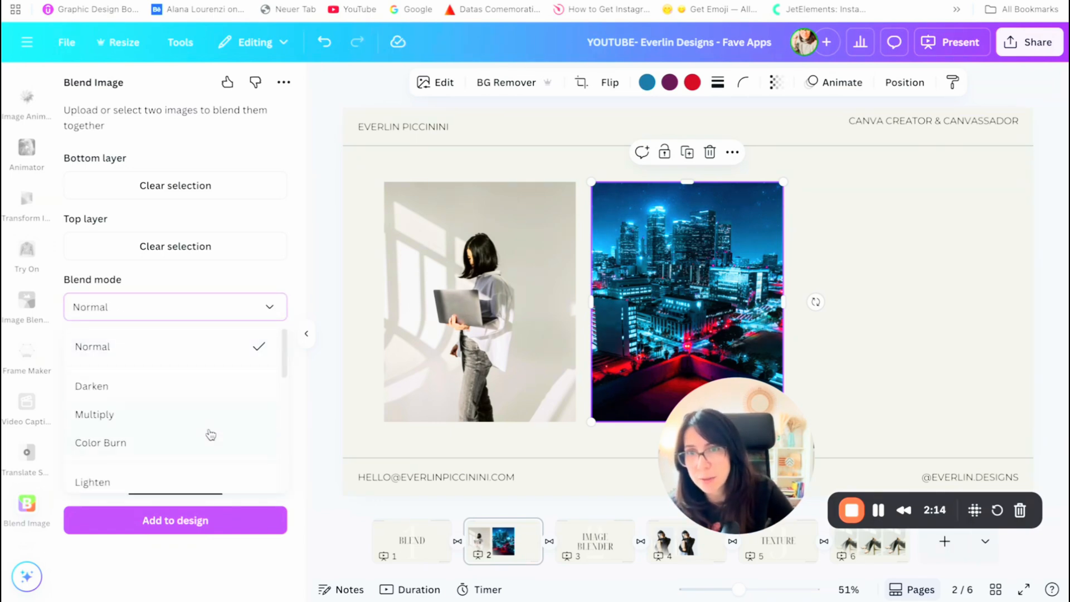
left_click(91, 386)
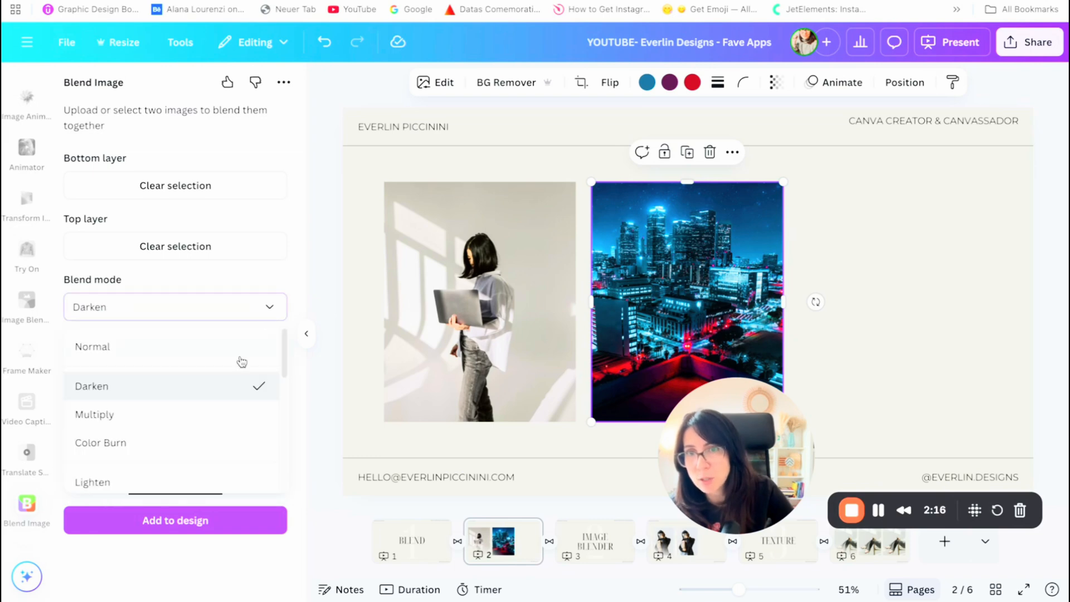
left_click(93, 482)
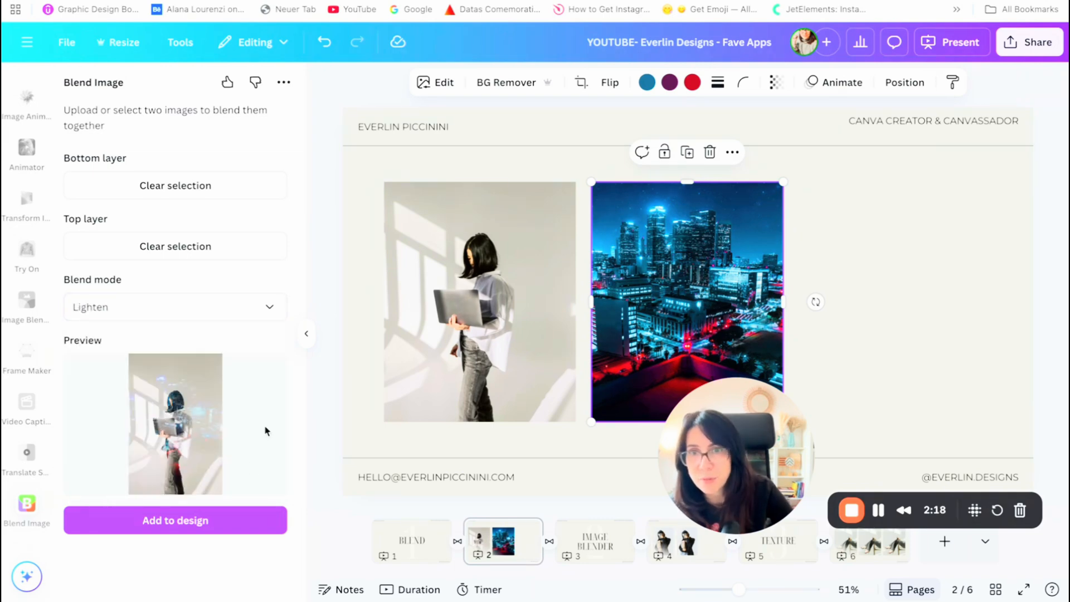
left_click(174, 307)
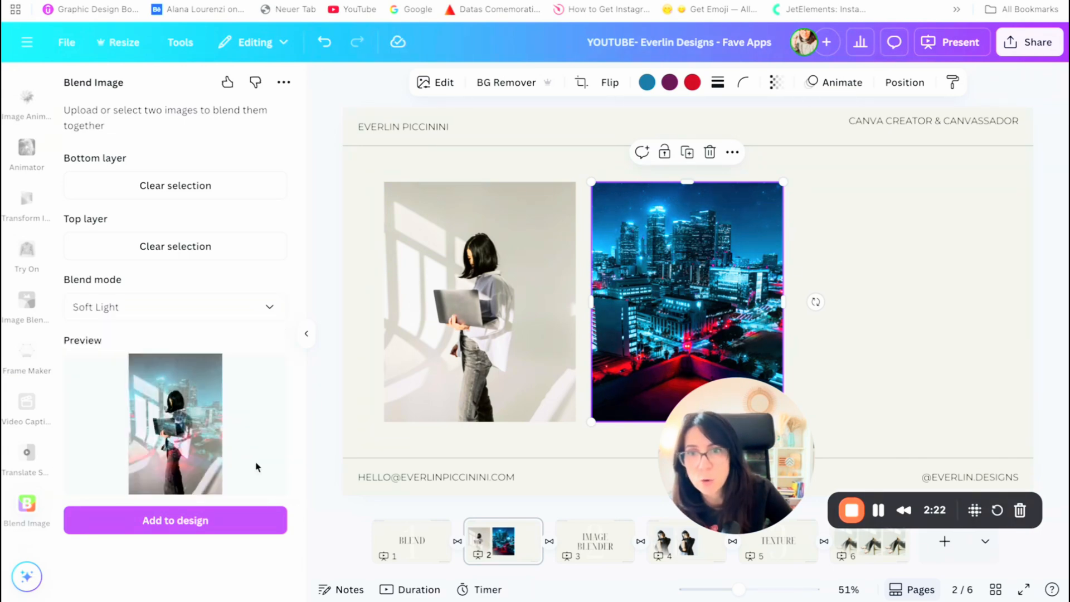
mouse_move(265, 429)
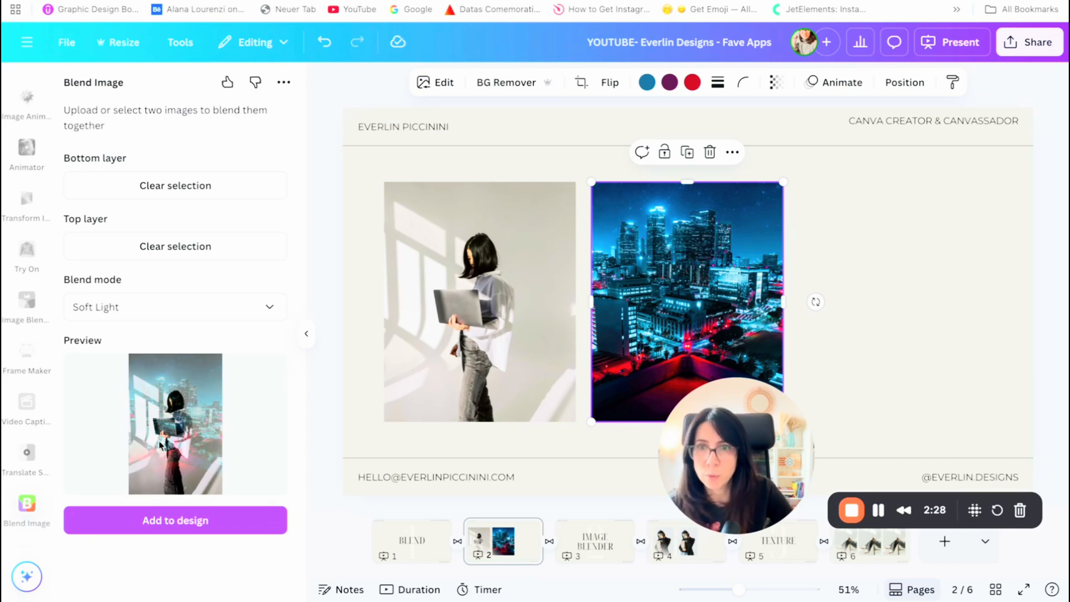
left_click(174, 307)
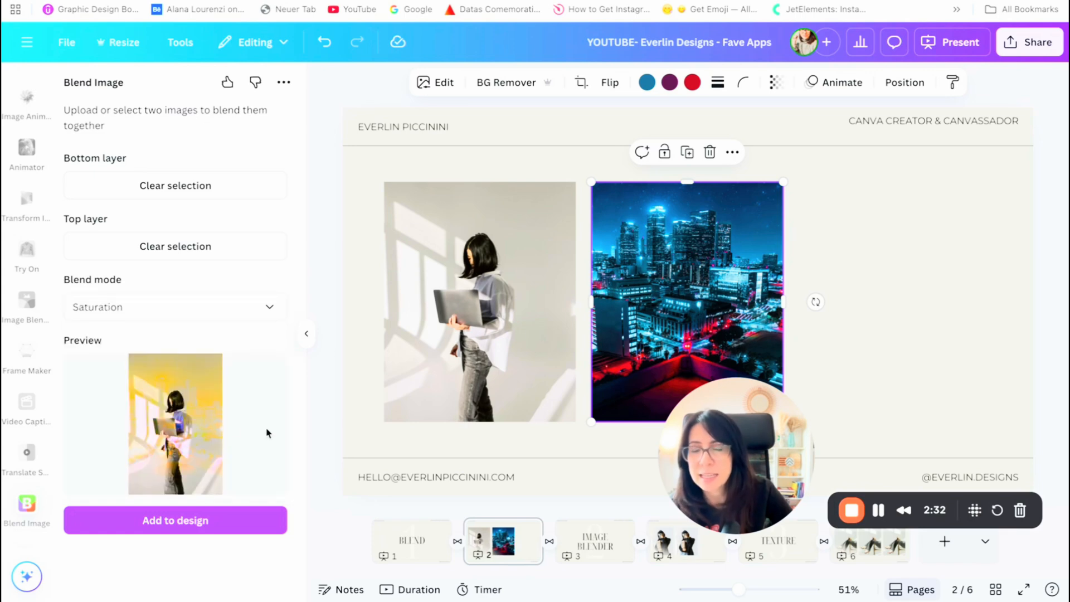
mouse_move(259, 436)
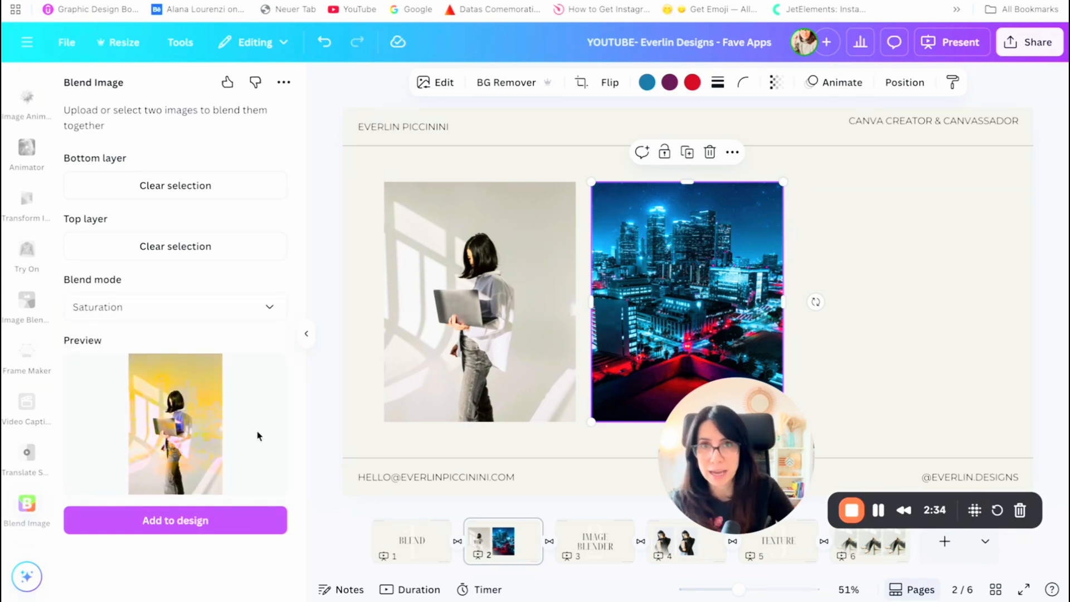
left_click(175, 307)
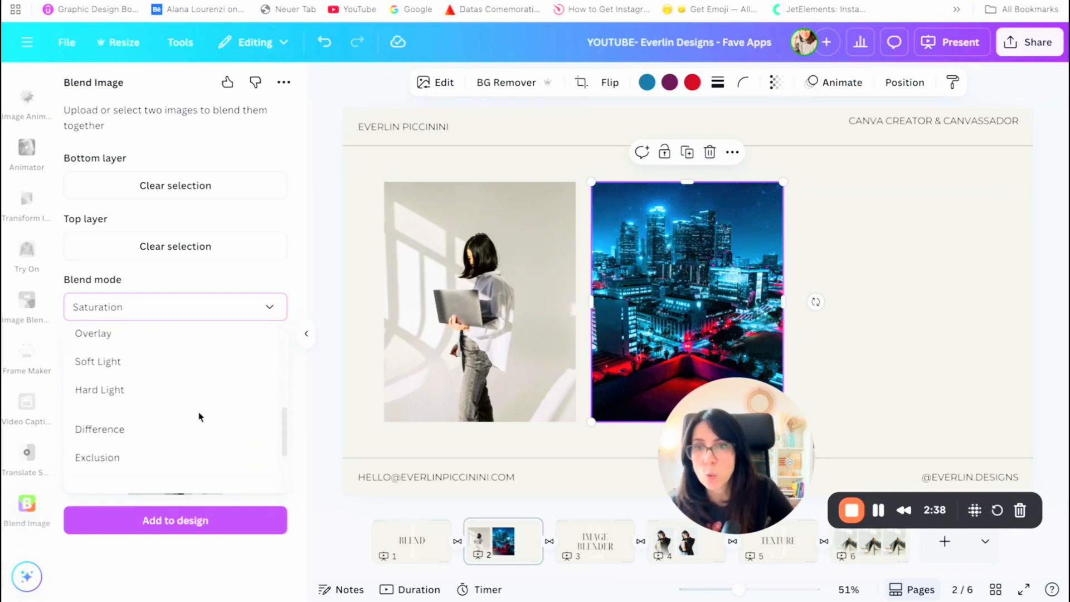
- Place an Overlay-blended image right of the city photo, enlarged to match the others
left_click(93, 334)
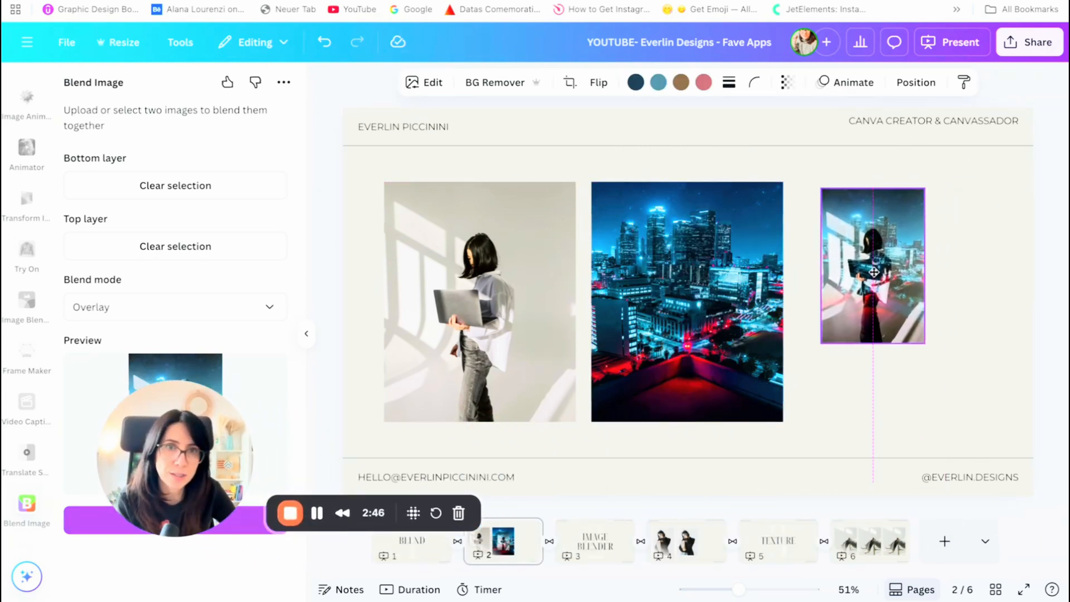
left_click_drag(926, 342, 963, 409)
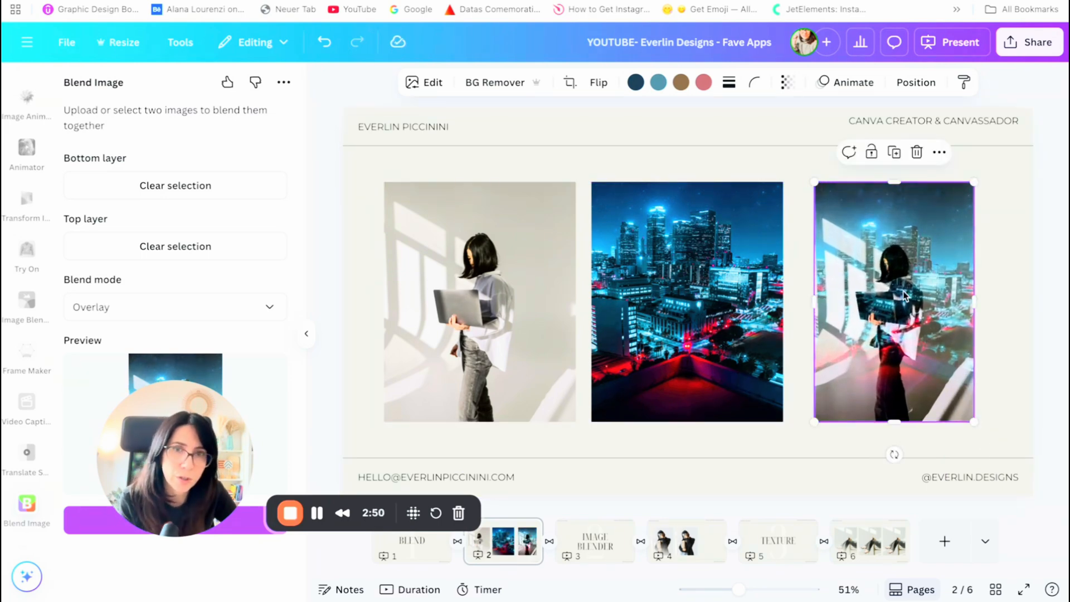
left_click_drag(974, 302, 996, 302)
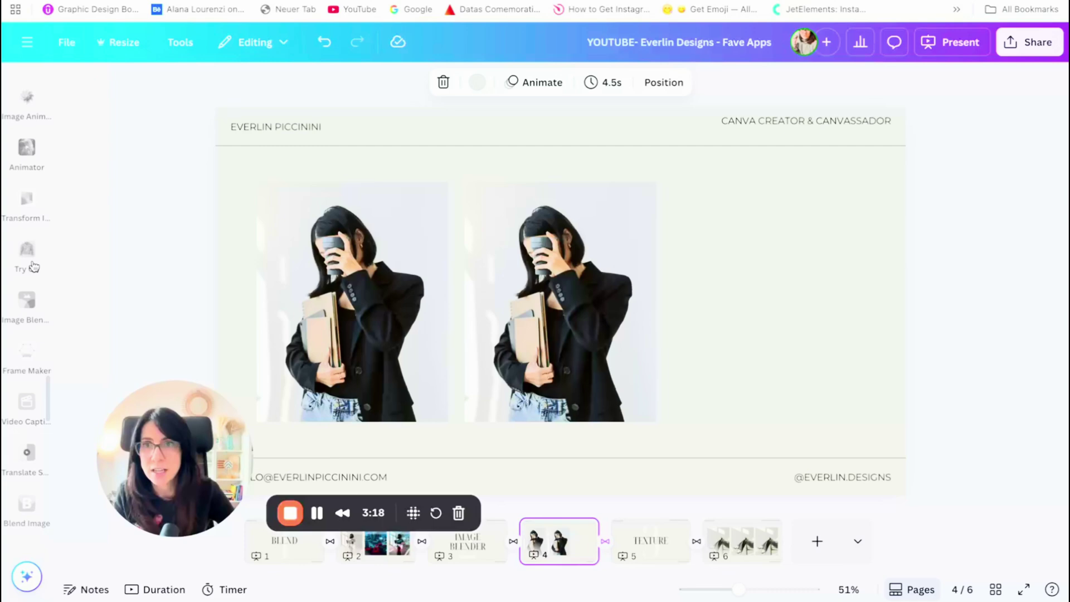
- Bring up the blend apps and pick the left portrait for Image Blender
left_click(26, 450)
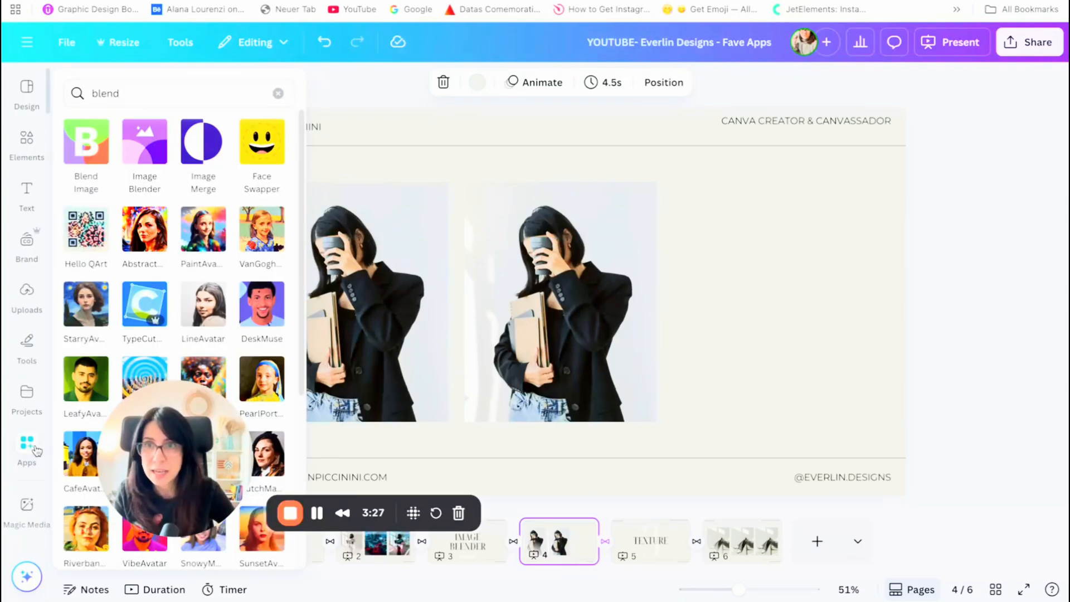
mouse_move(144, 145)
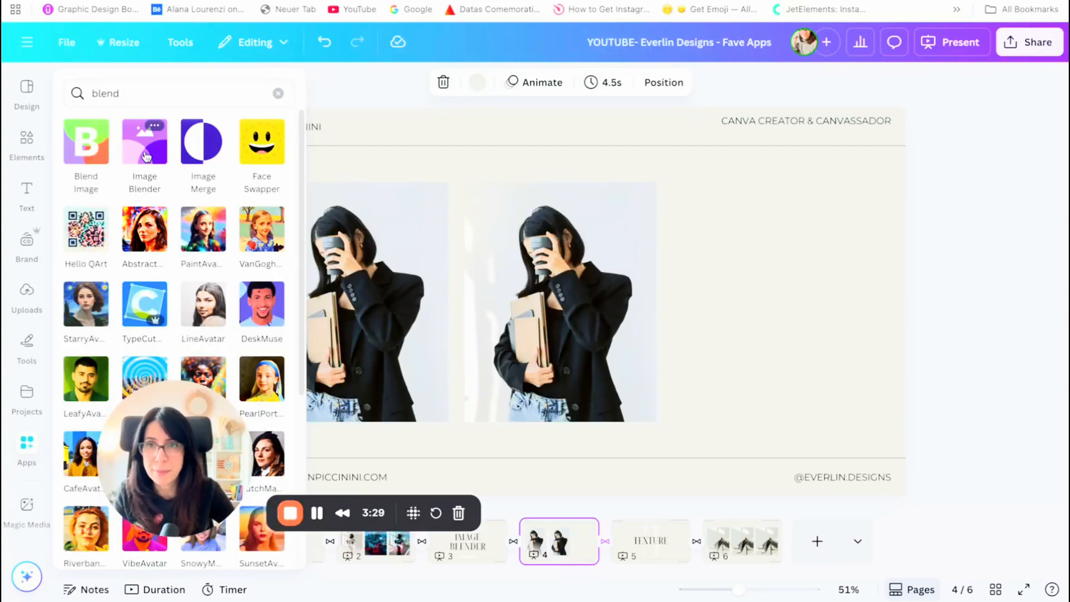
left_click(144, 141)
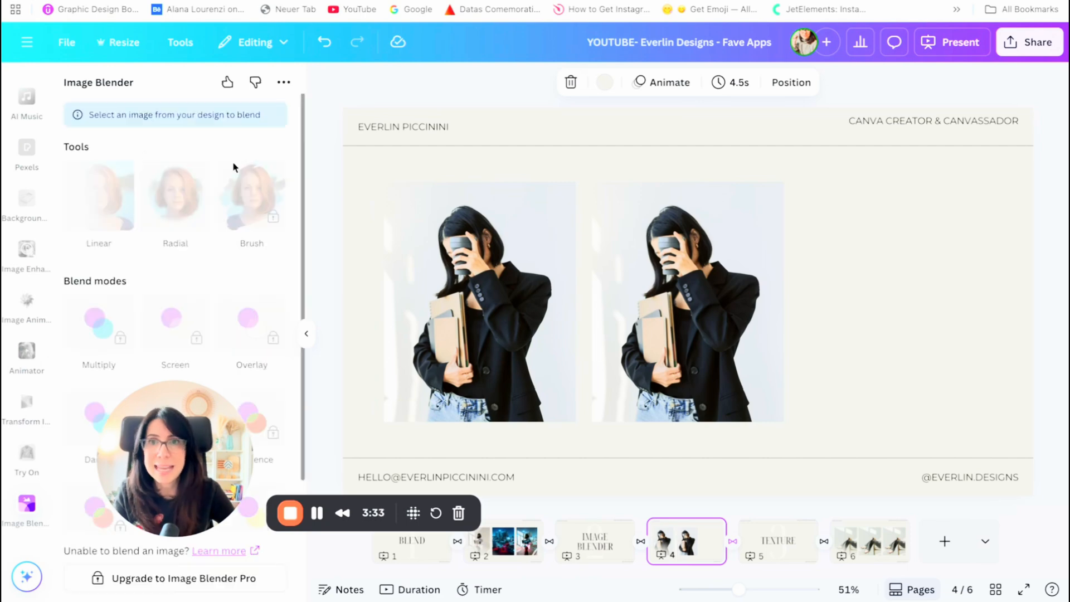
mouse_move(256, 357)
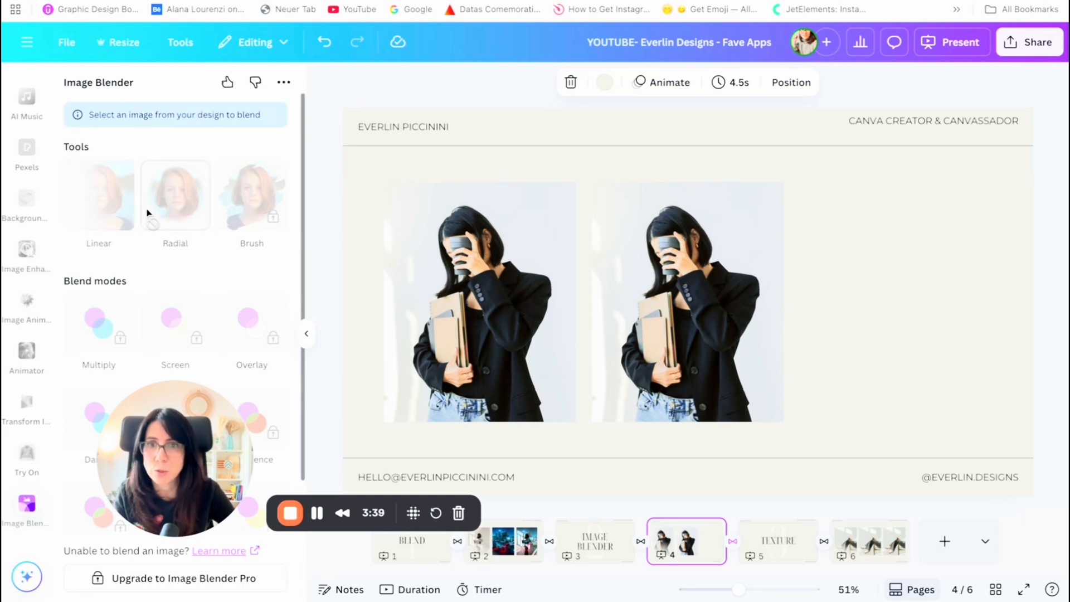
mouse_move(117, 124)
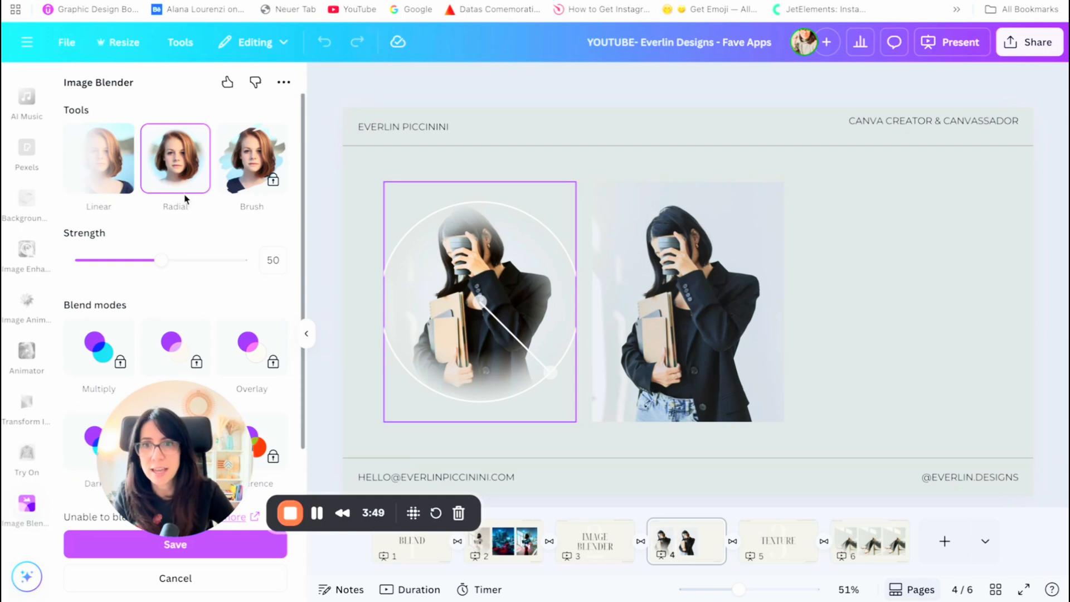
- Save a radial fade with strength 44 on the left portrait
left_click_drag(162, 261, 124, 260)
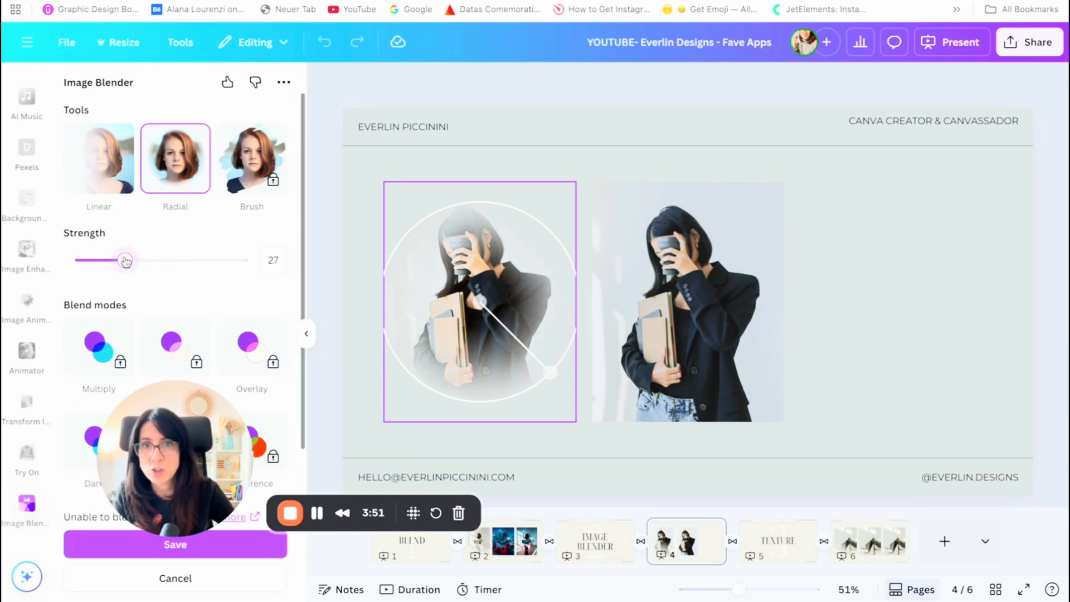
left_click_drag(125, 261, 152, 260)
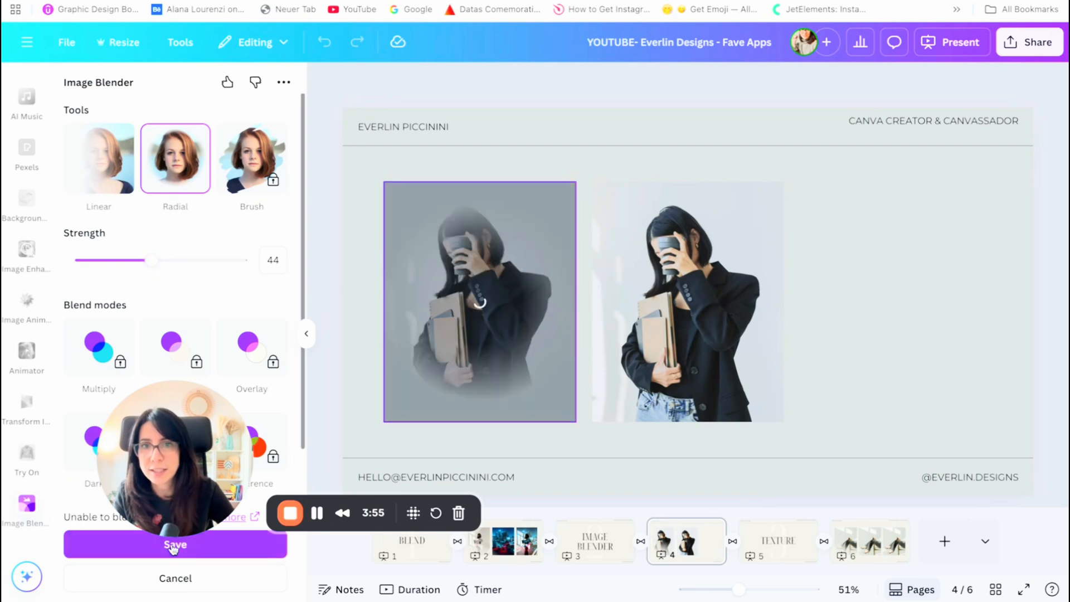
left_click(175, 545)
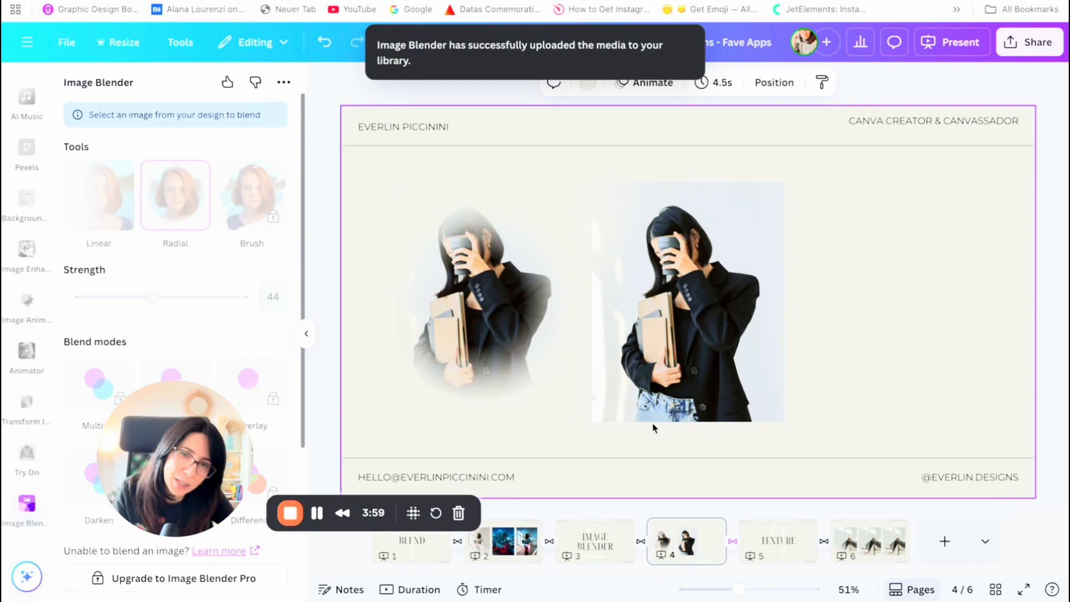
left_click(688, 311)
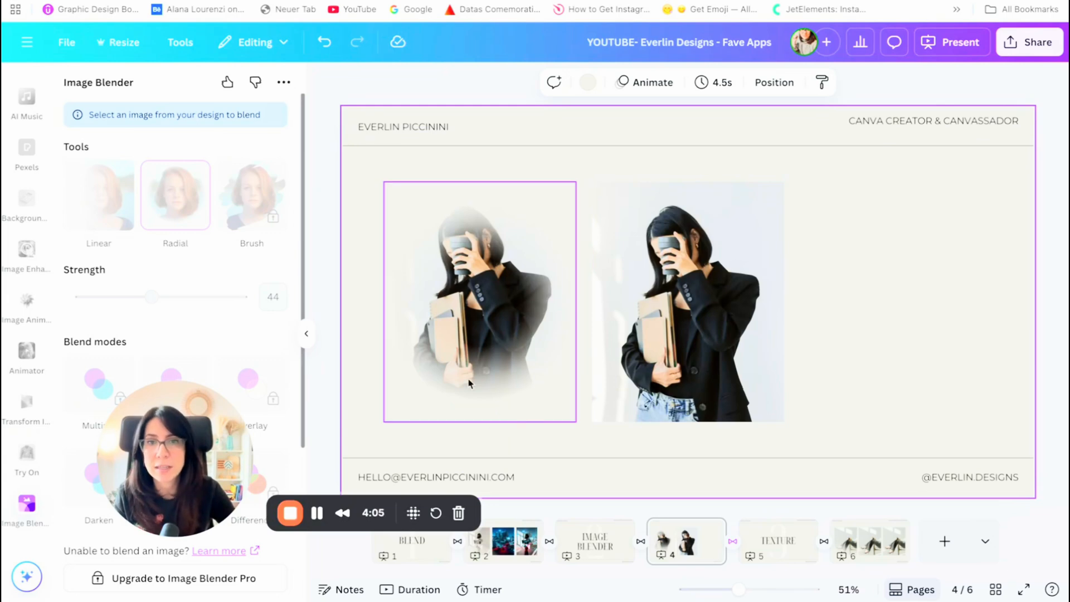
mouse_move(448, 392)
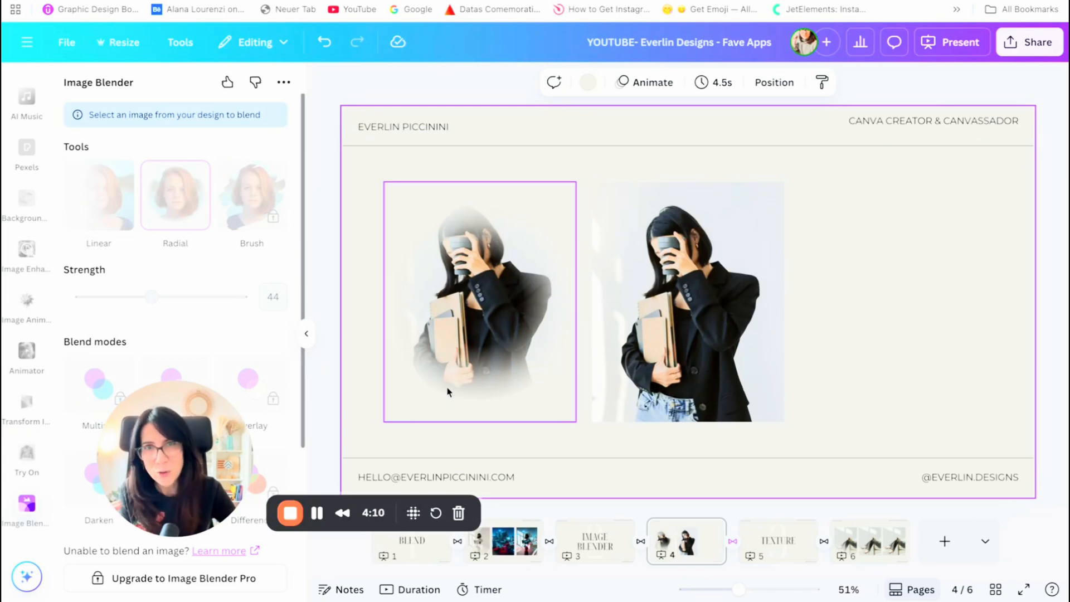
mouse_move(519, 395)
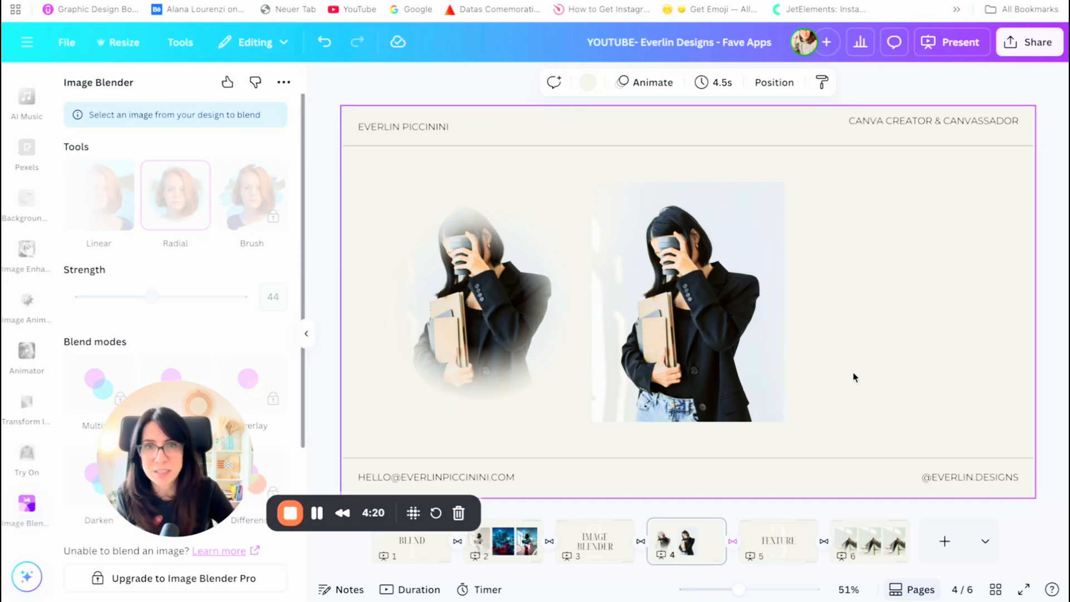
mouse_move(853, 300)
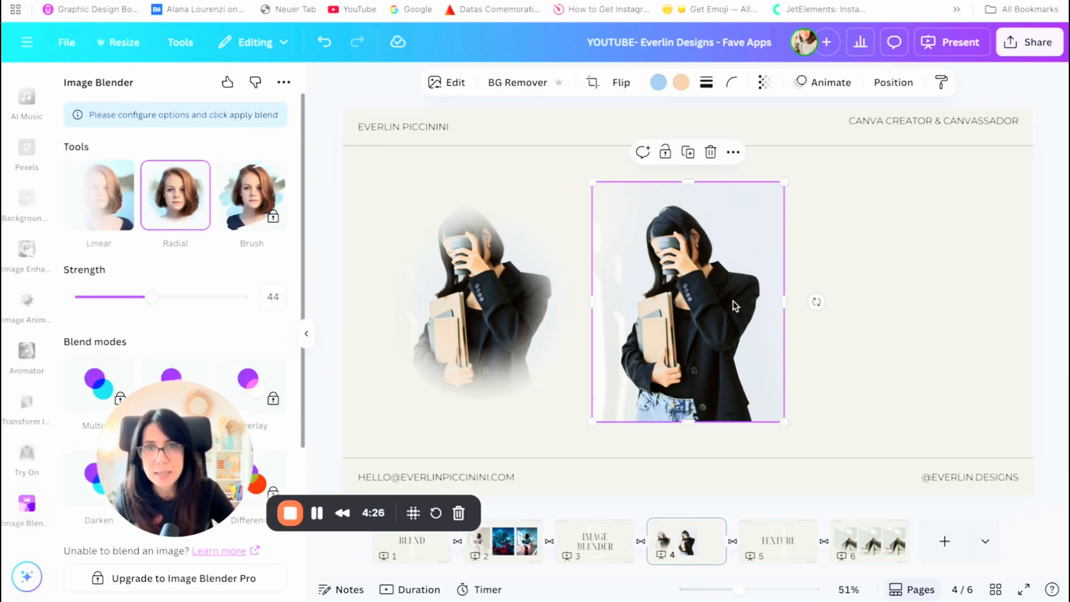
- Save a linear fade with strength 41 on the right portrait, angled toward the bottom
left_click(99, 195)
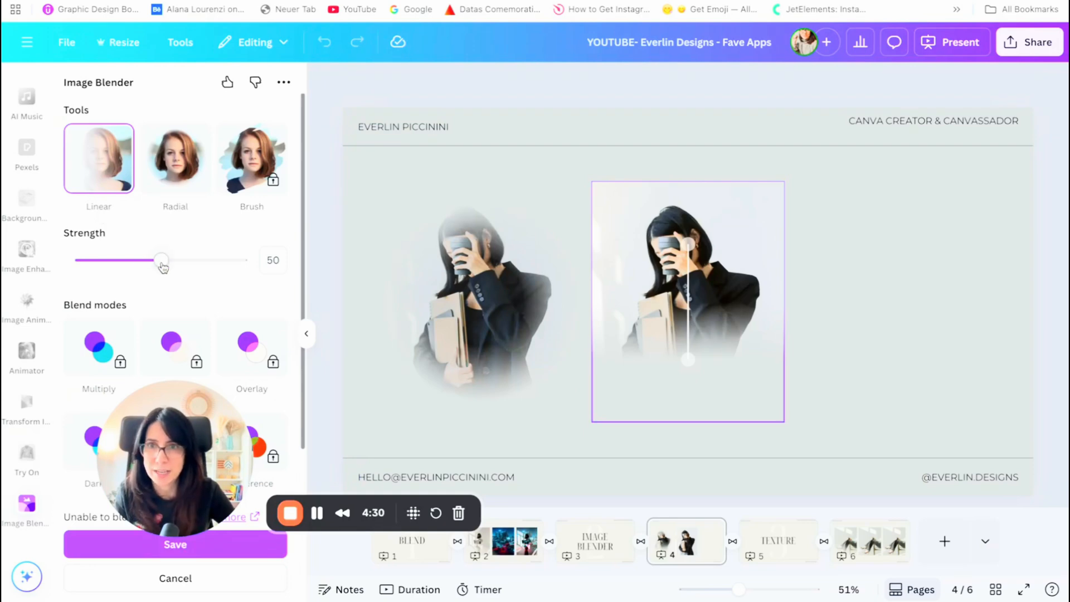
left_click_drag(161, 259, 137, 259)
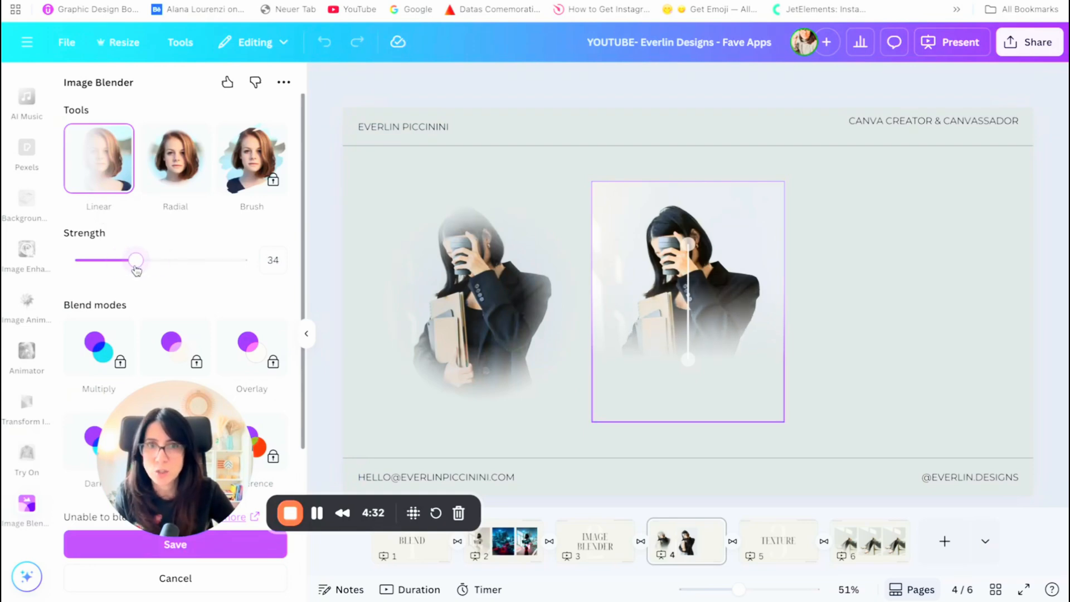
left_click_drag(137, 260, 148, 261)
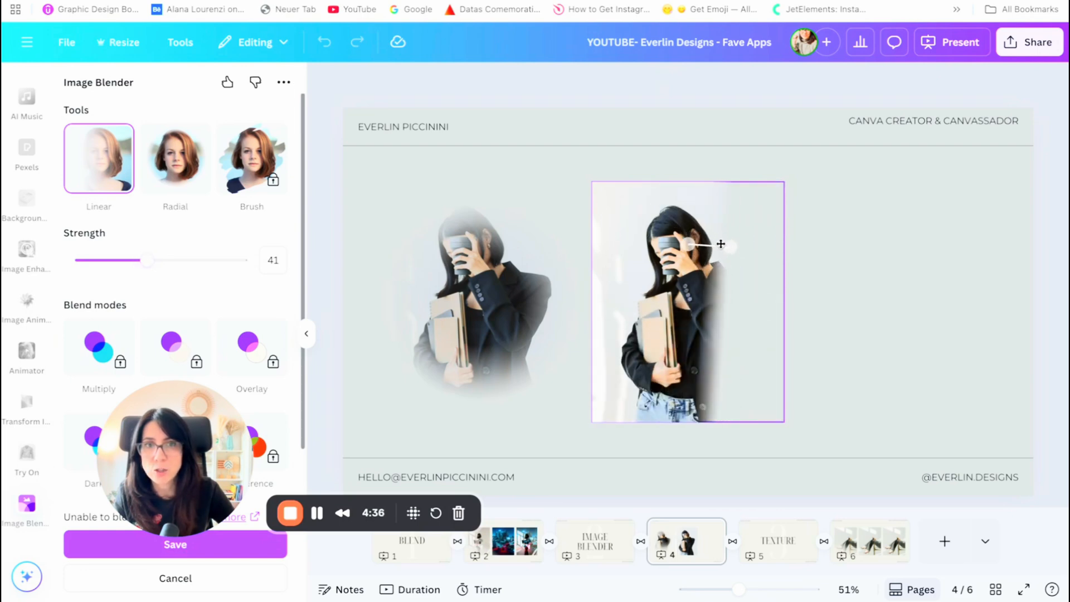
left_click_drag(721, 244, 708, 344)
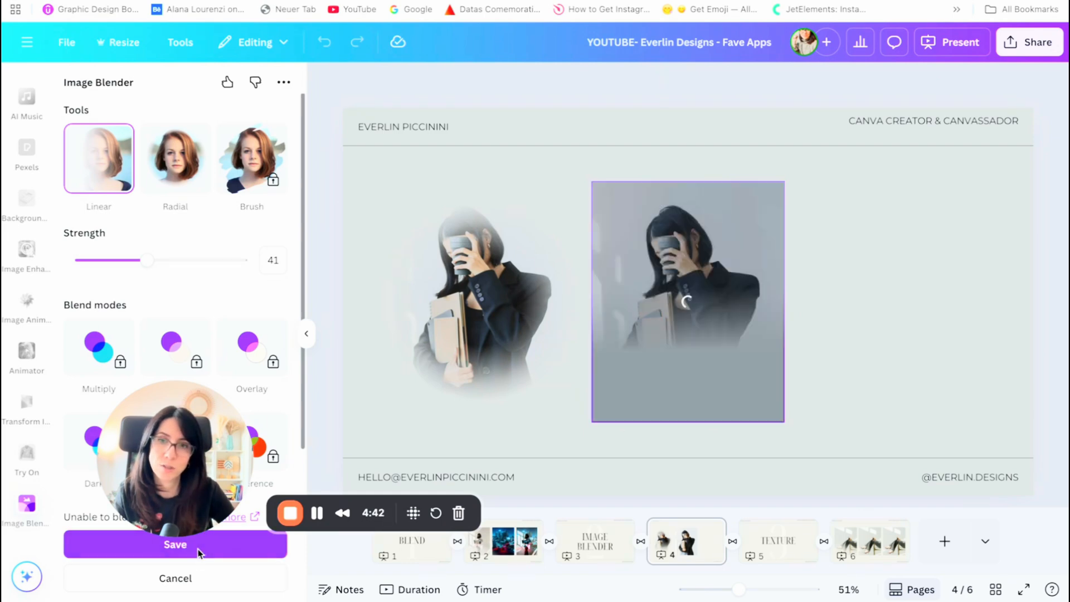
left_click(175, 545)
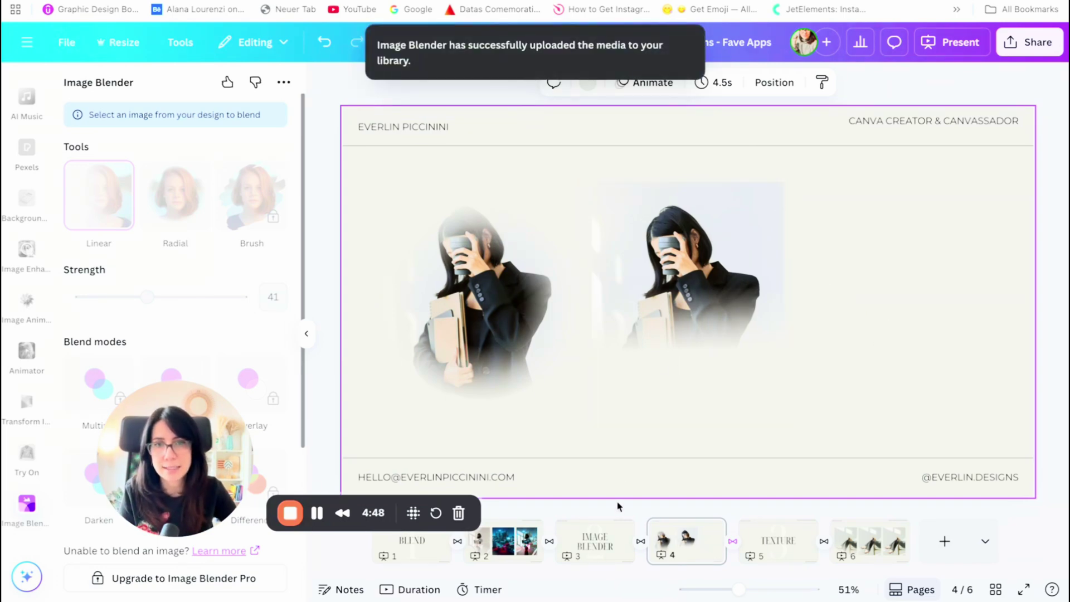
- Copy the IMAGE BLENDER title from page 3 onto the faded bottom of the right portrait
left_click(594, 542)
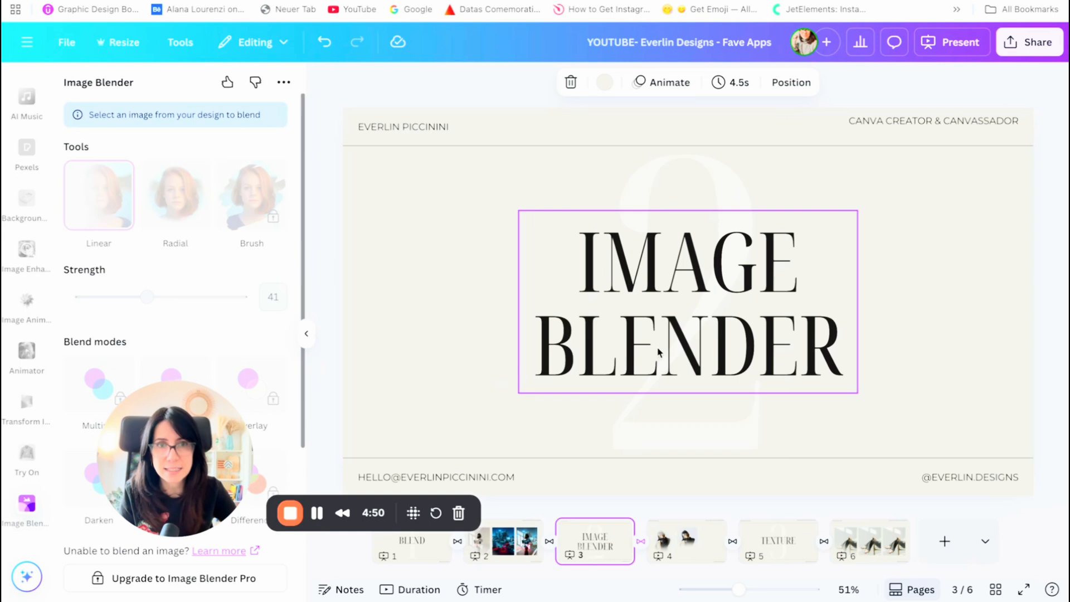
left_click(686, 542)
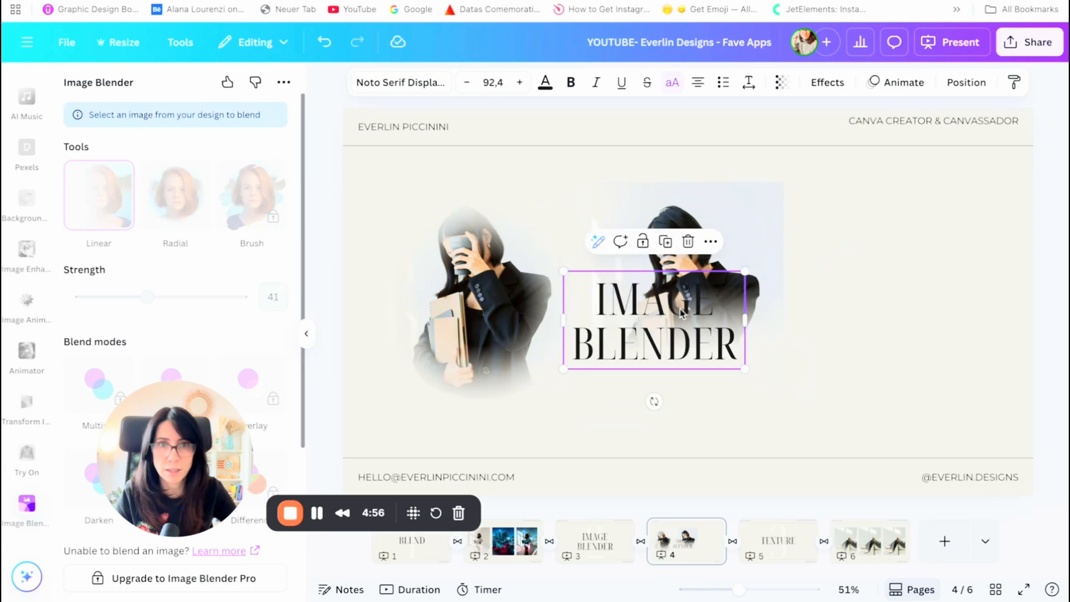
left_click_drag(654, 322, 693, 371)
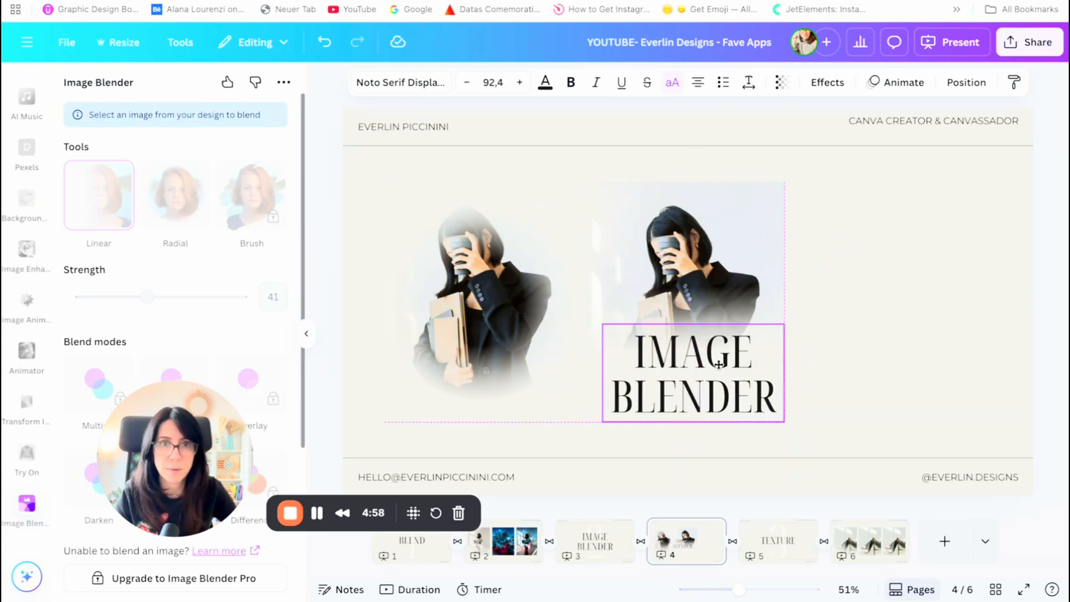
left_click(915, 413)
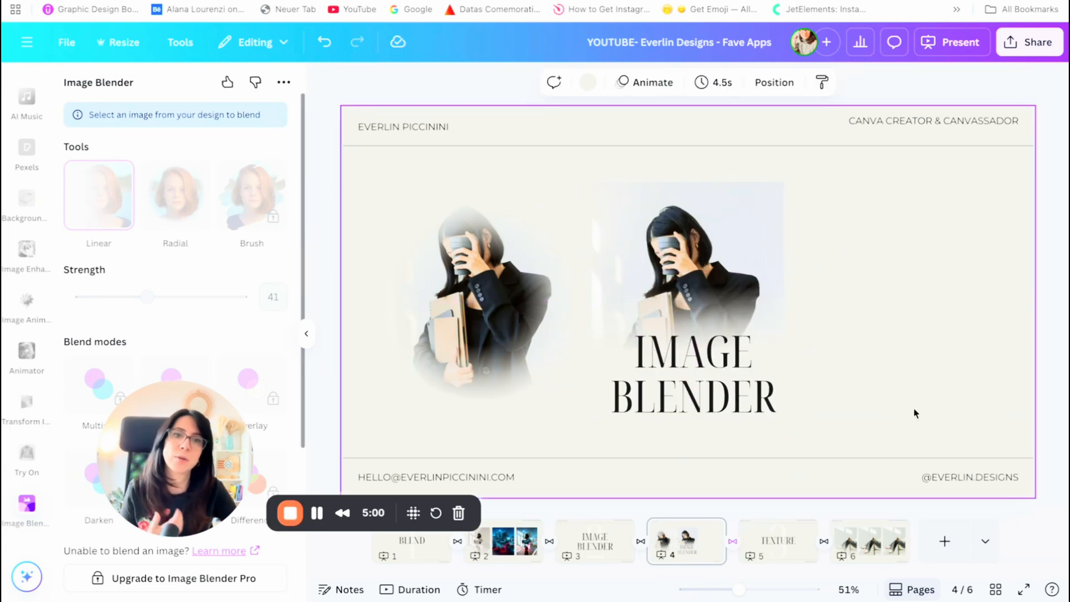
left_click(688, 300)
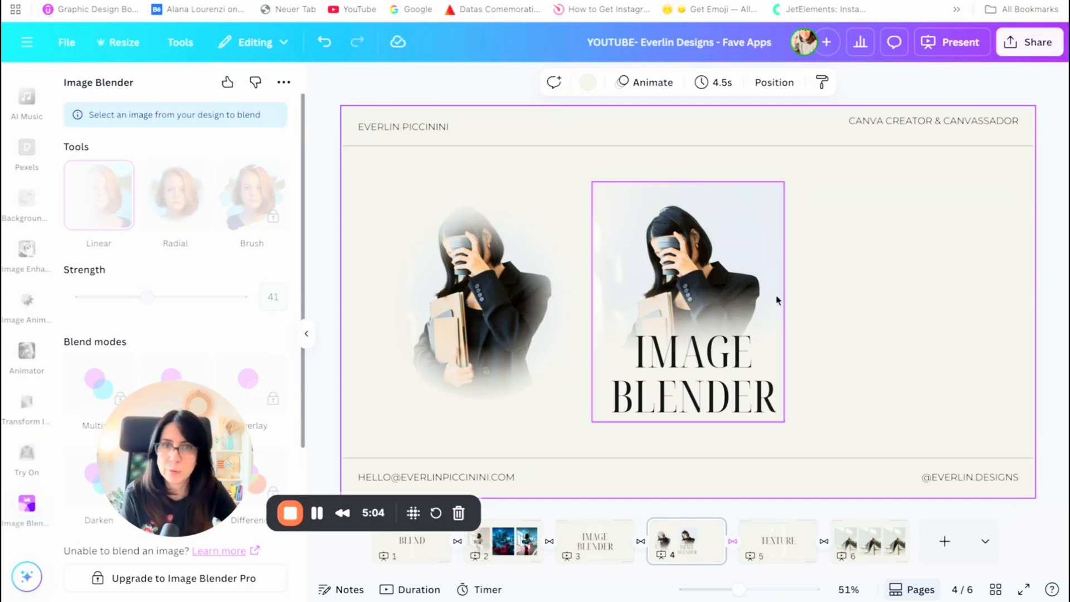
left_click(710, 300)
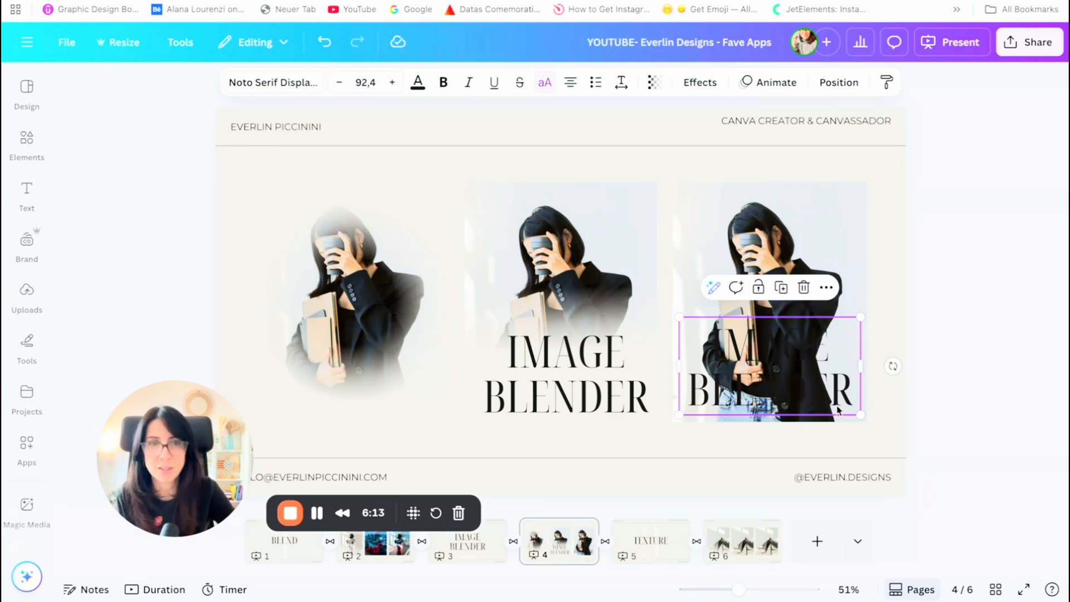
mouse_move(750, 386)
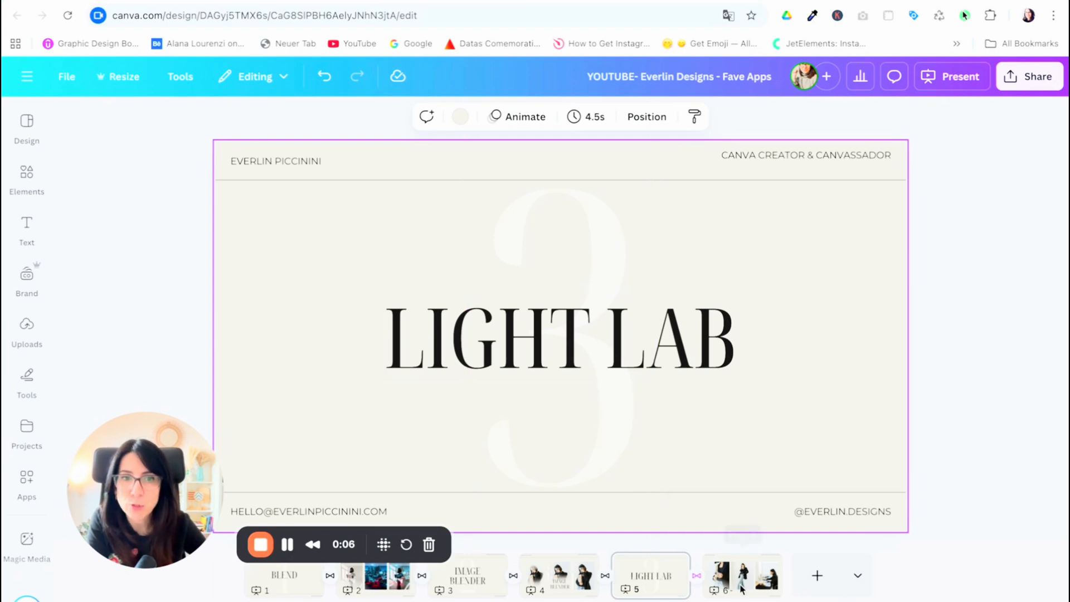
- Move to page 6 with three portraits and bring up the Apps panel for searching
left_click(744, 576)
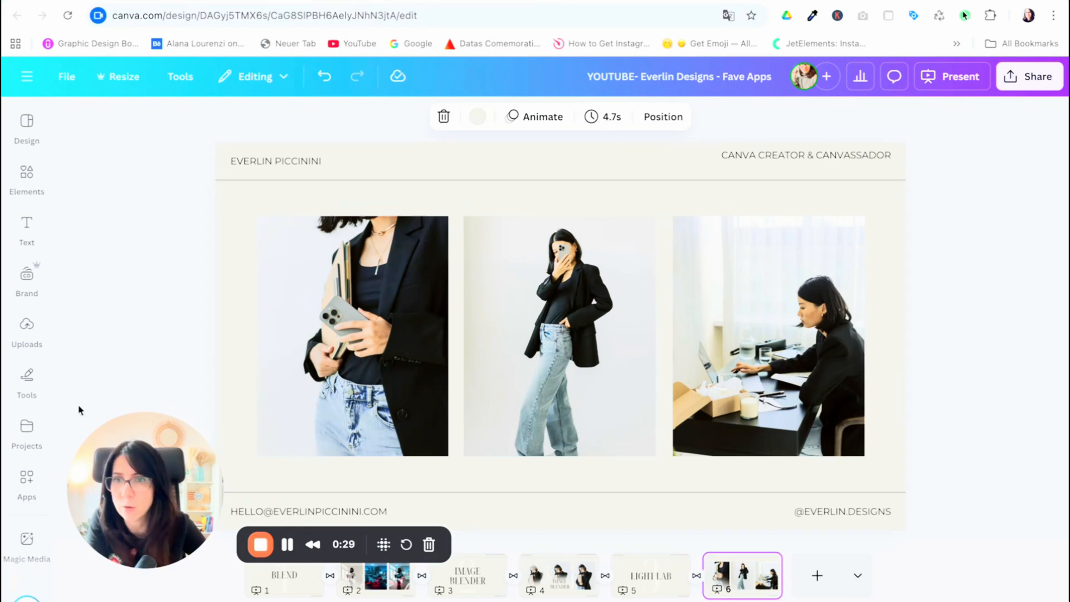
left_click(27, 478)
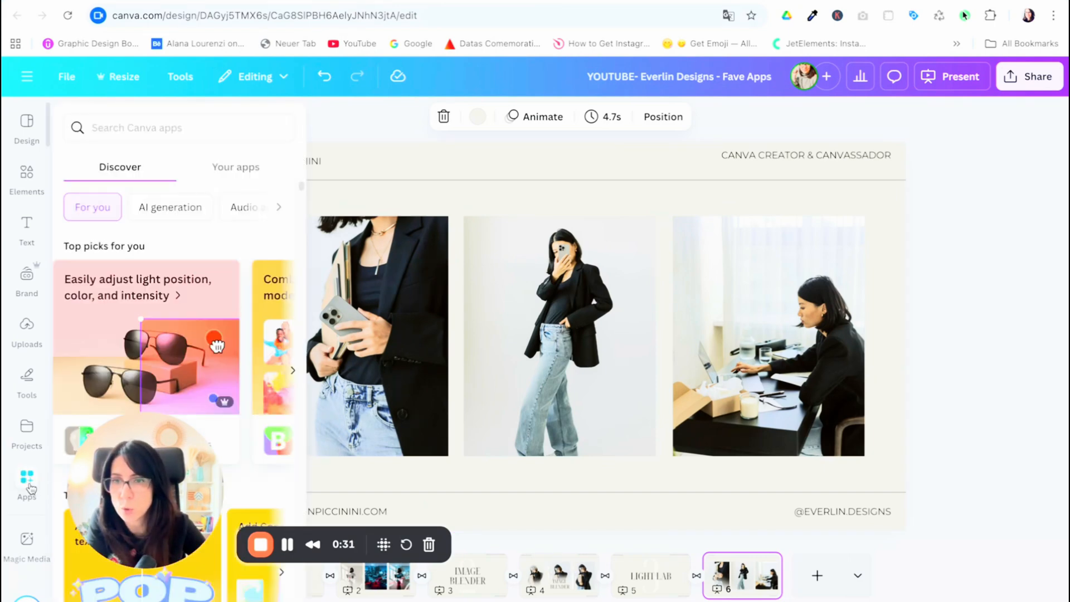
left_click(26, 481)
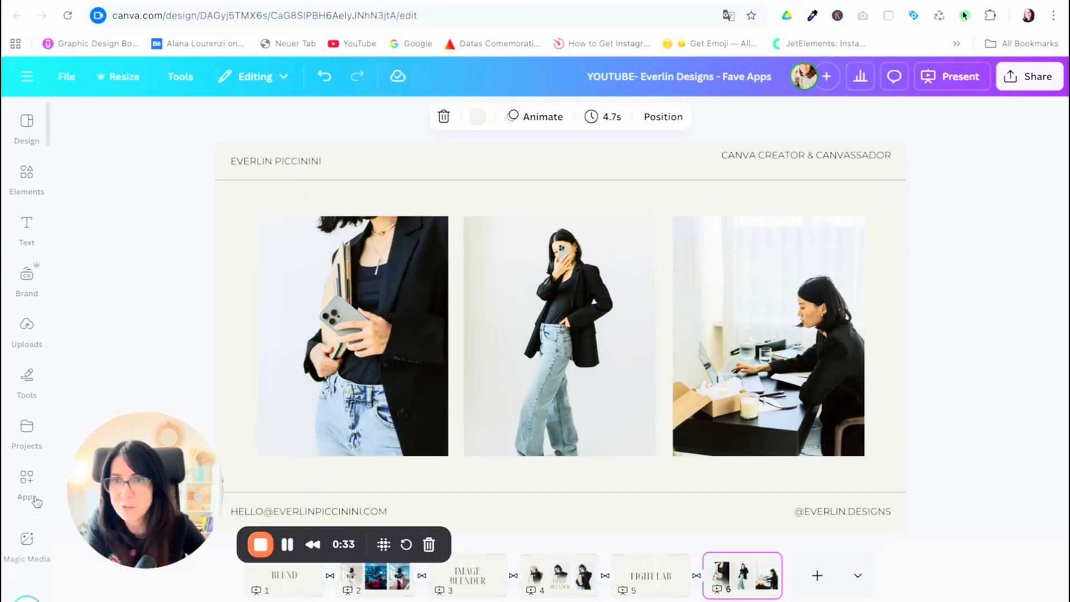
left_click(26, 476)
type("light lab")
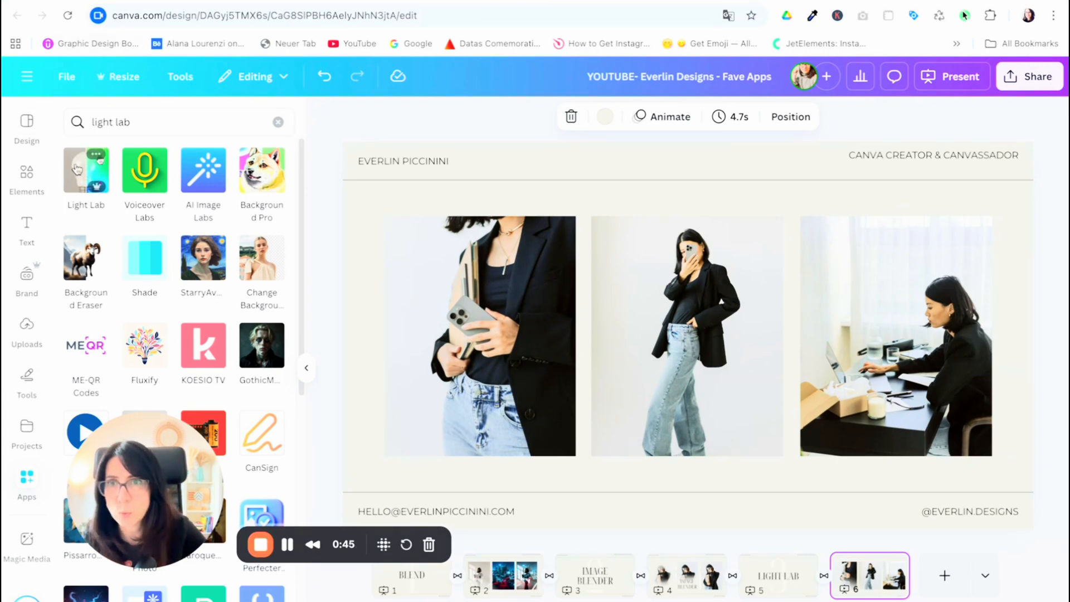
- Relight the left page-6 portrait with a purple and green Light Lab preset
left_click(86, 170)
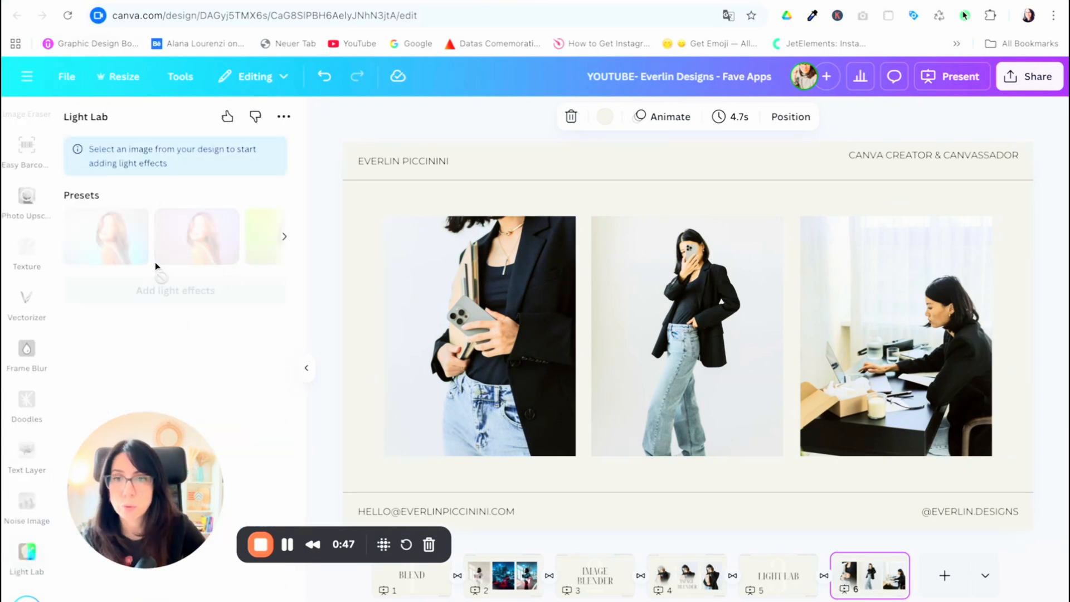
left_click(479, 335)
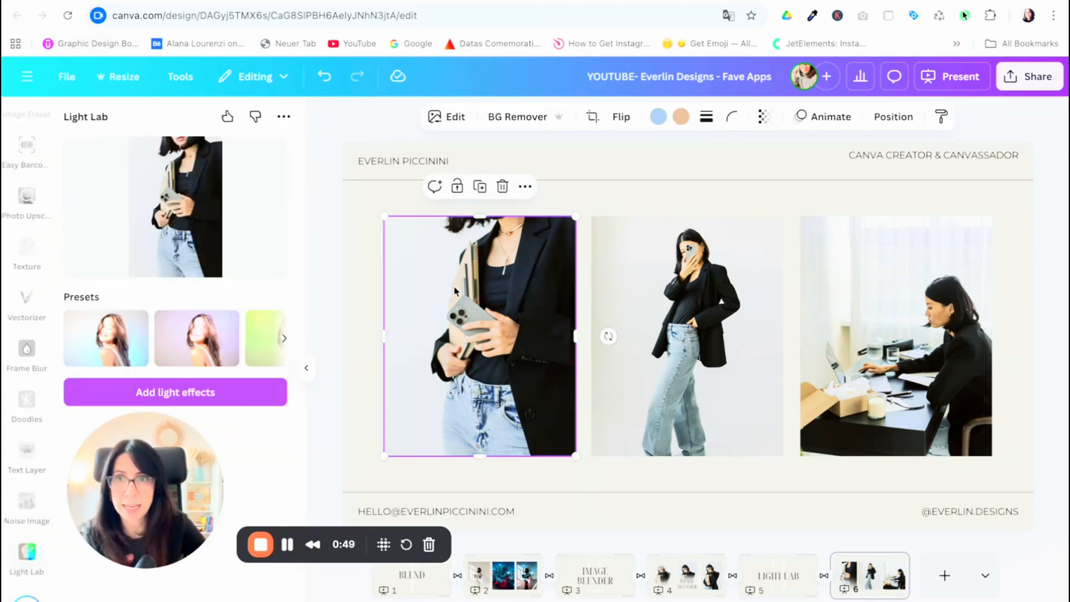
left_click(196, 338)
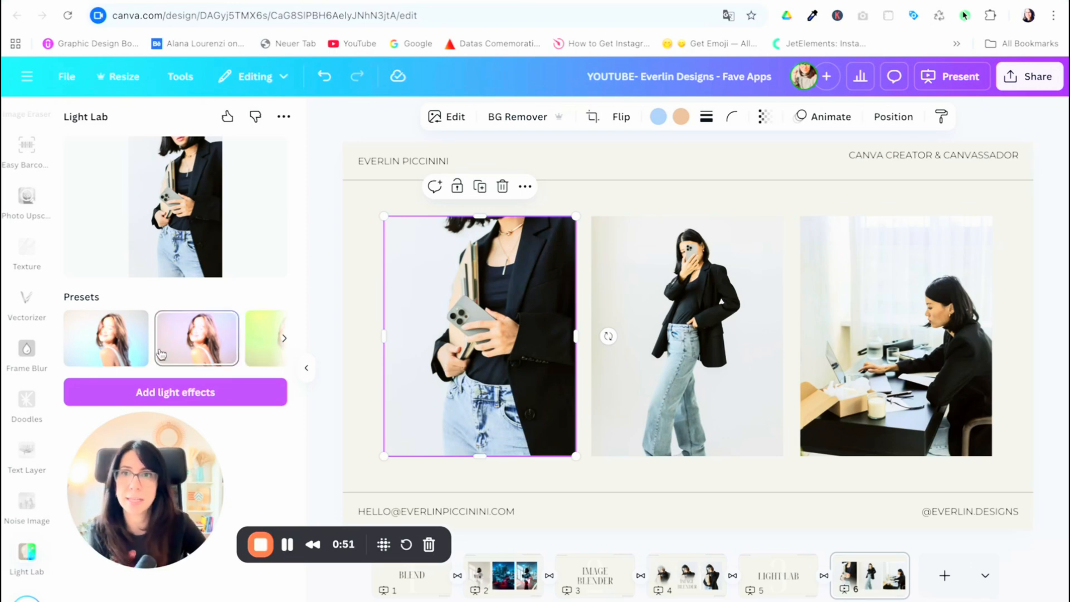
left_click(106, 338)
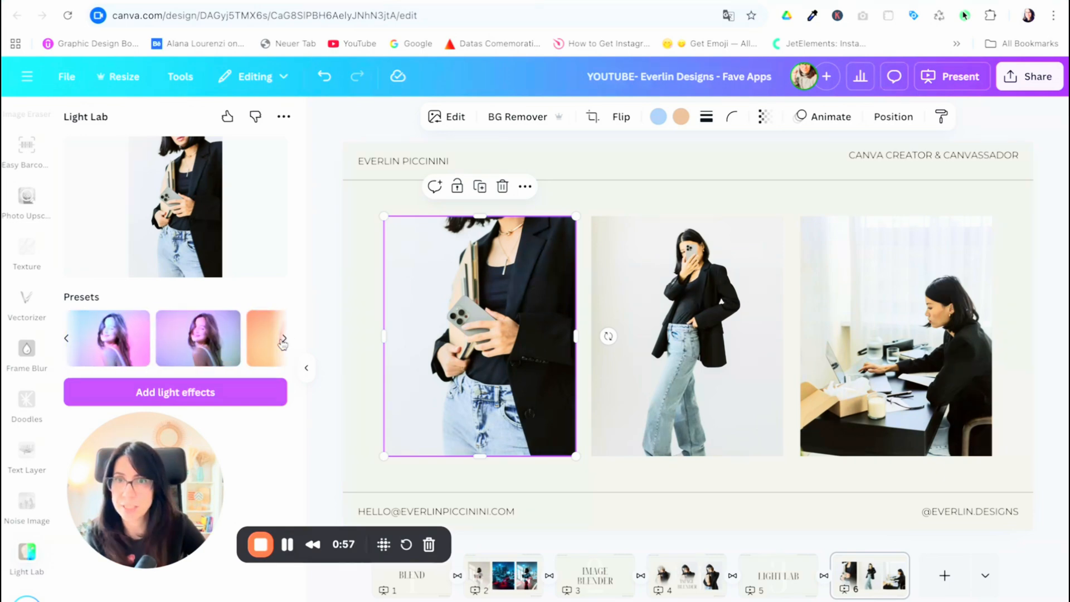
left_click(197, 338)
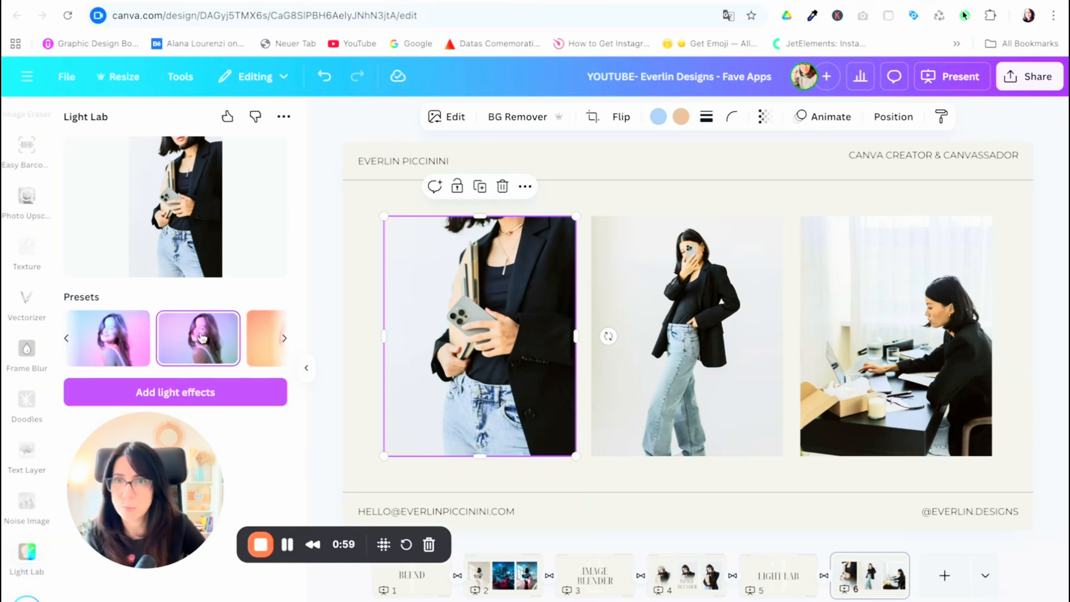
left_click(175, 393)
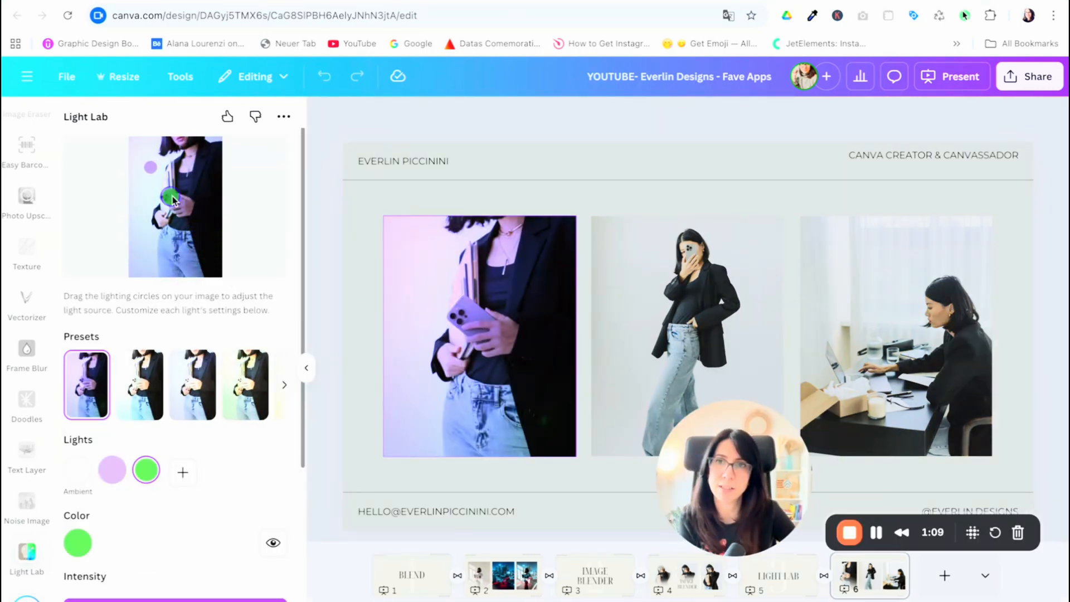
- Move the green light lower, delete it, and try blue, green and other lighting presets
left_click_drag(173, 198, 210, 256)
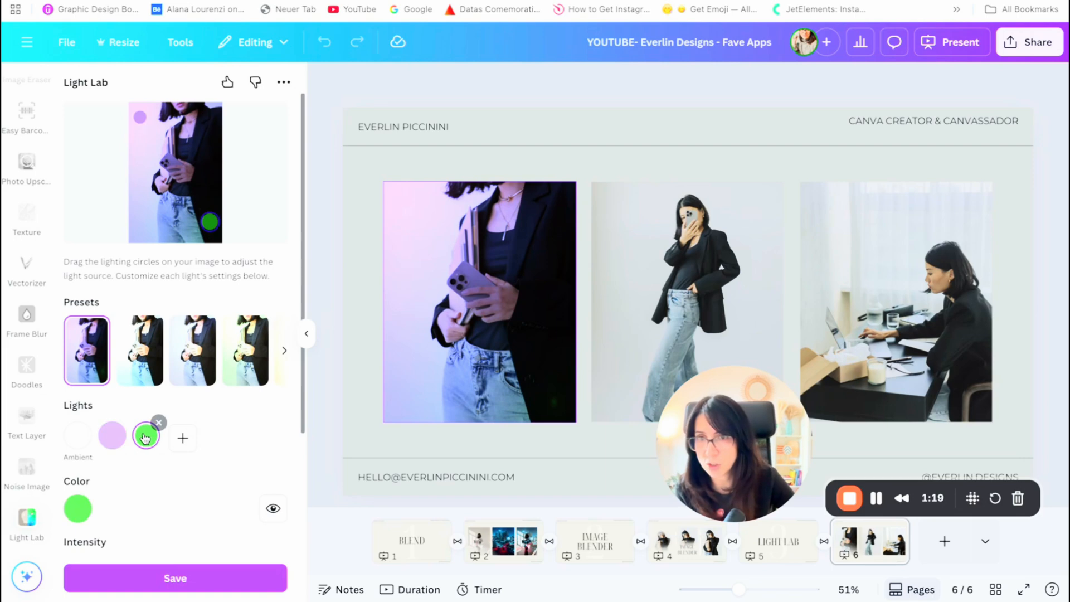
mouse_move(77, 436)
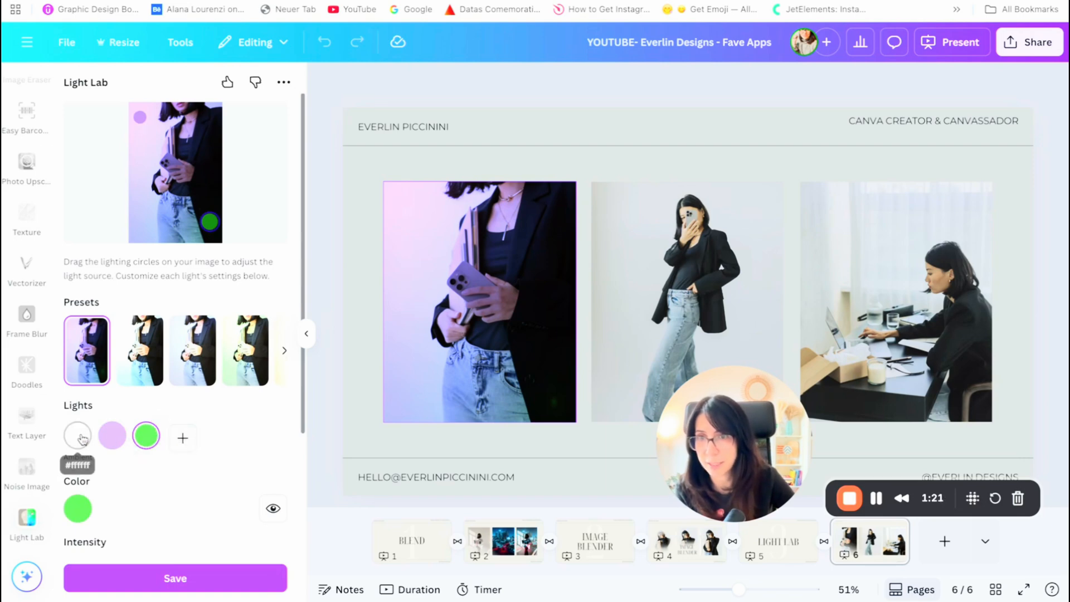
left_click(183, 438)
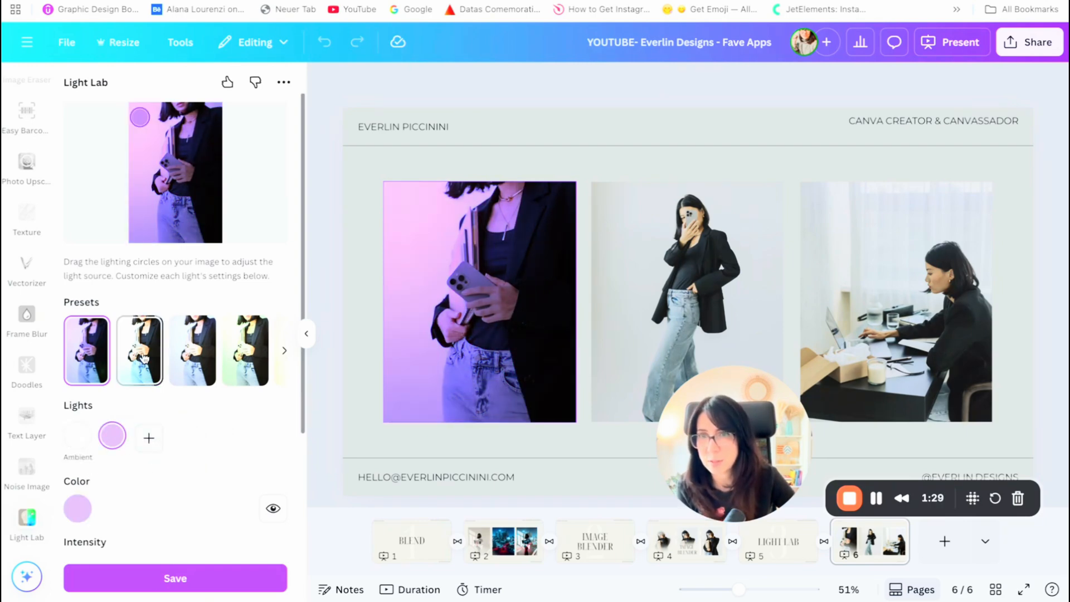
left_click(192, 351)
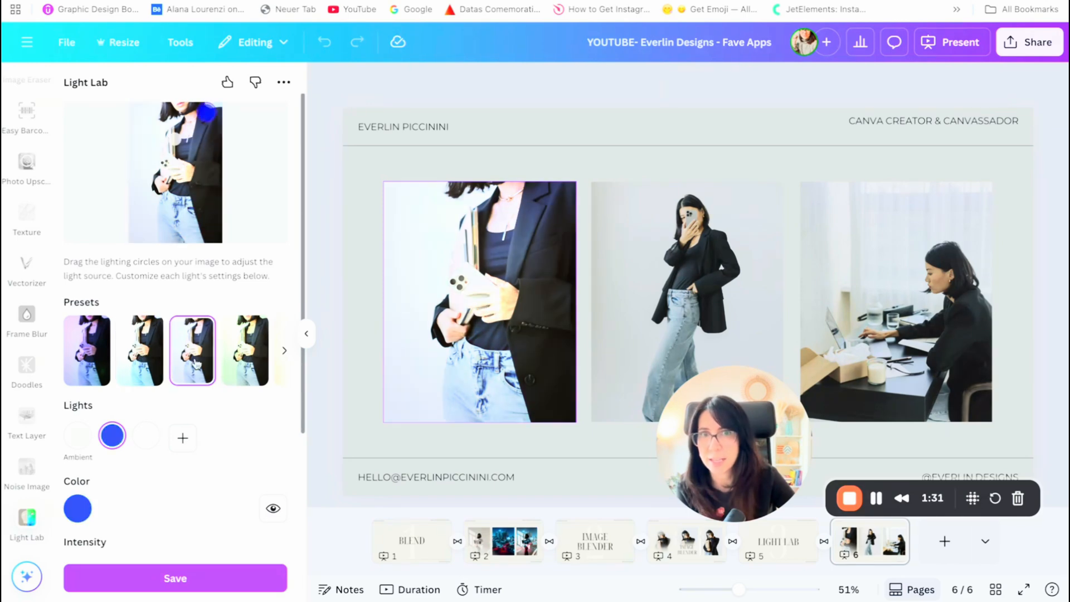
left_click(245, 350)
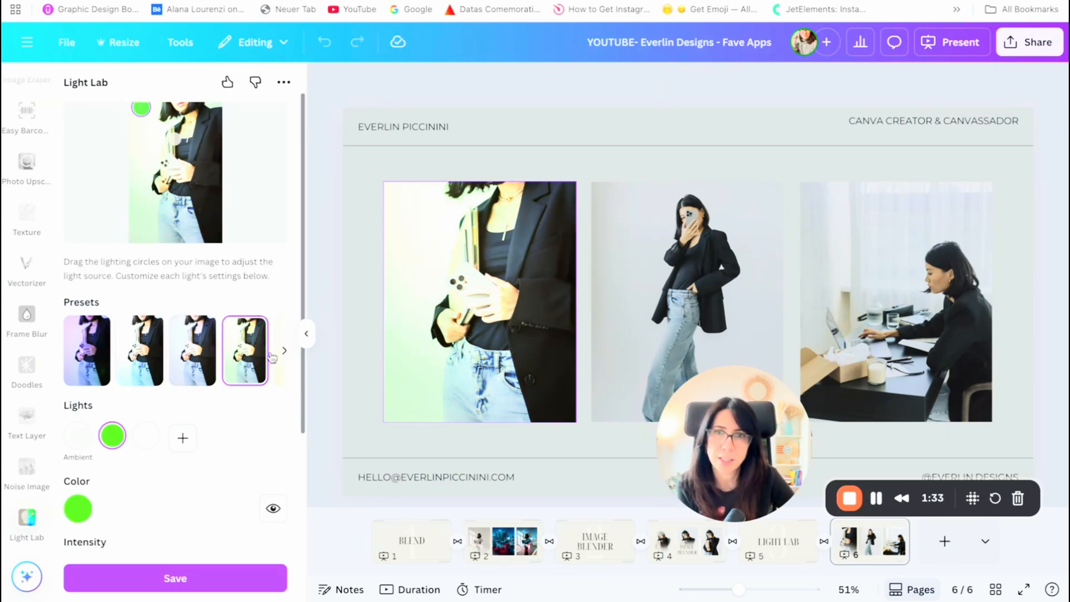
left_click(138, 351)
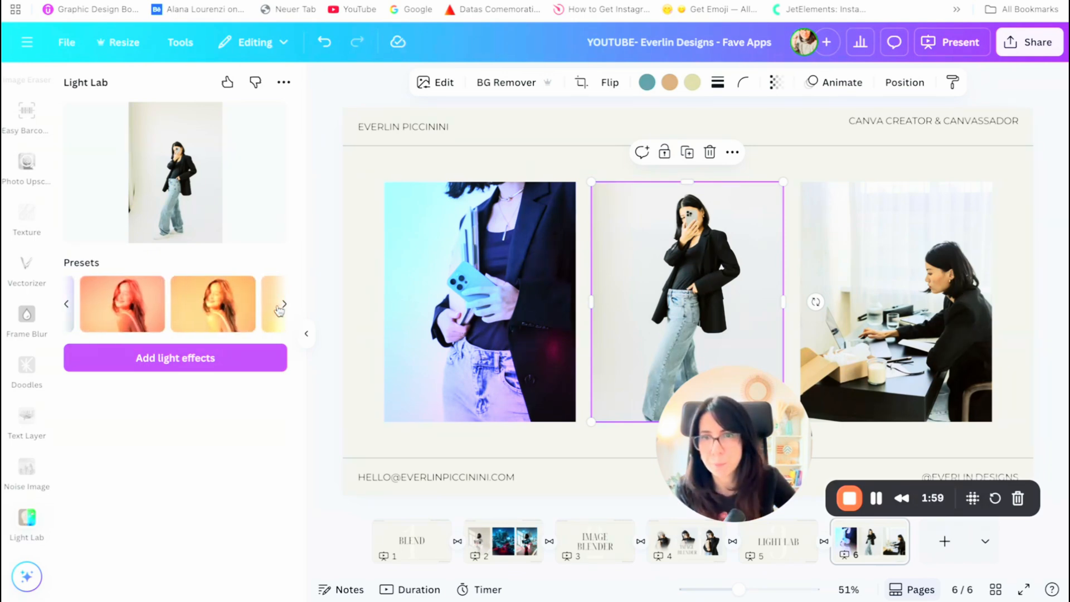
- Add a warm yellow light to the middle photo, moving it top then bottom right
left_click(280, 309)
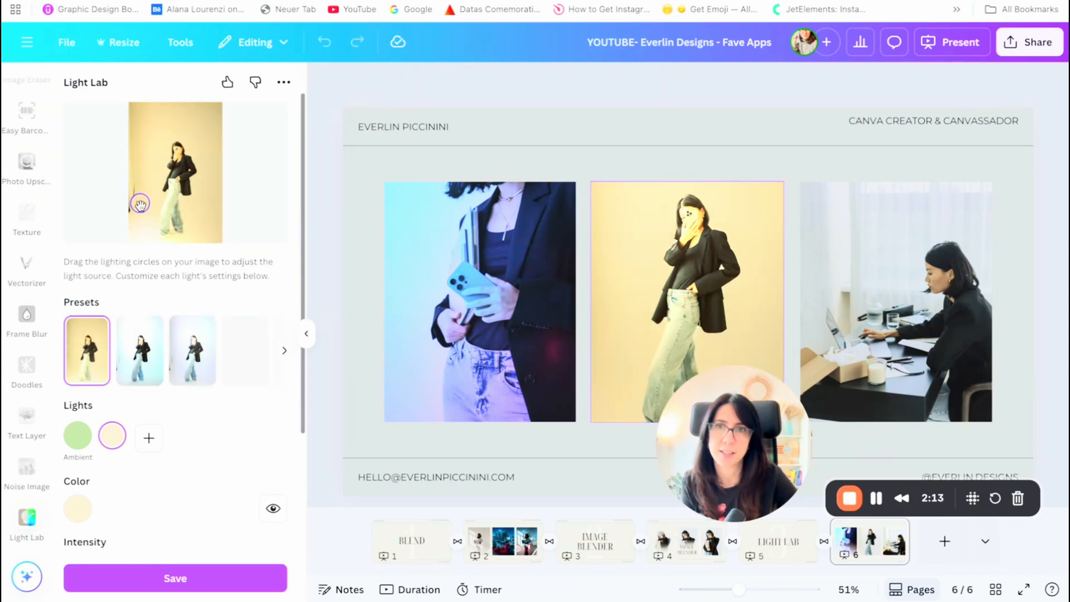
left_click_drag(140, 205, 193, 118)
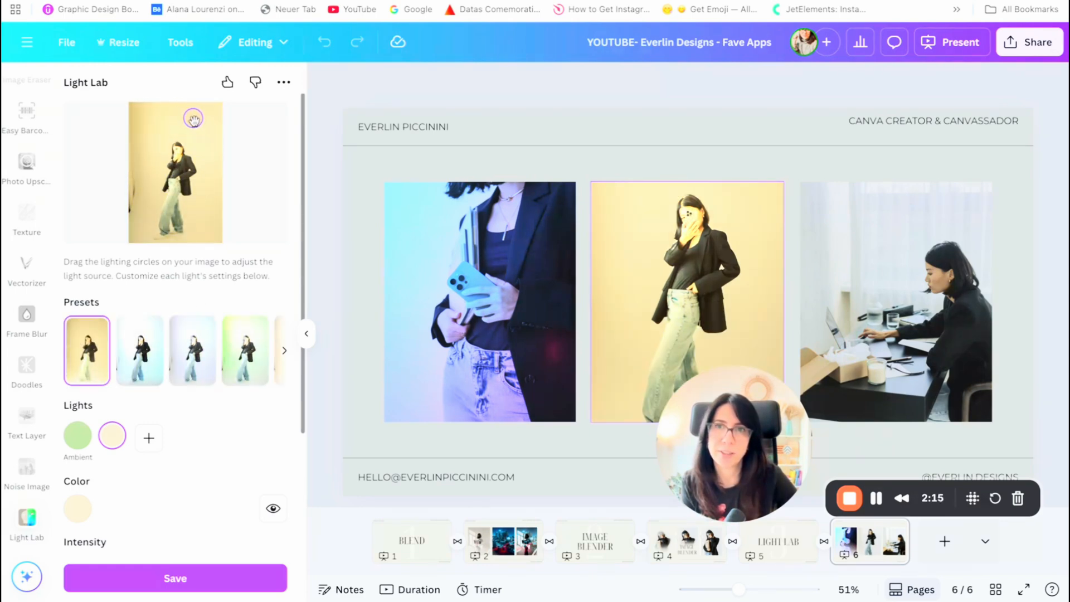
left_click_drag(193, 118, 210, 210)
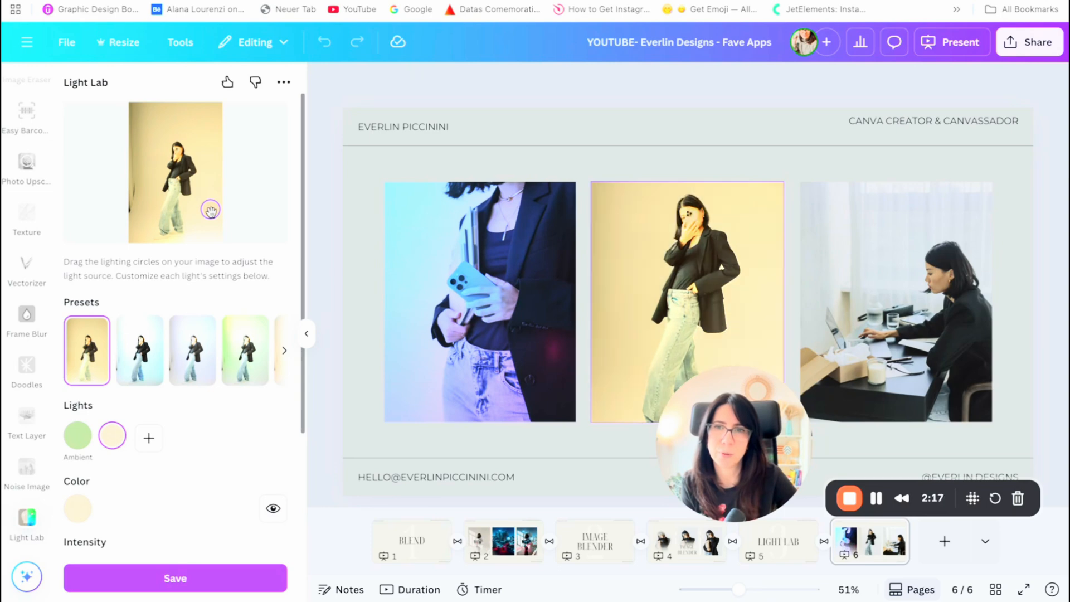
mouse_move(164, 544)
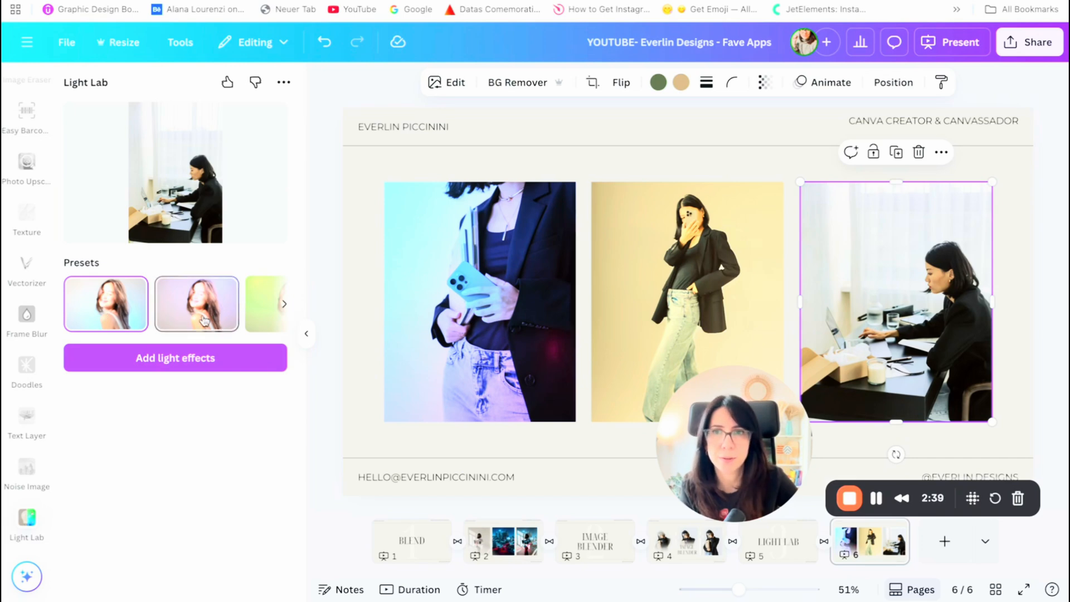
- Add a blue light to the right photo and drag it left, then to the bottom
left_click(106, 304)
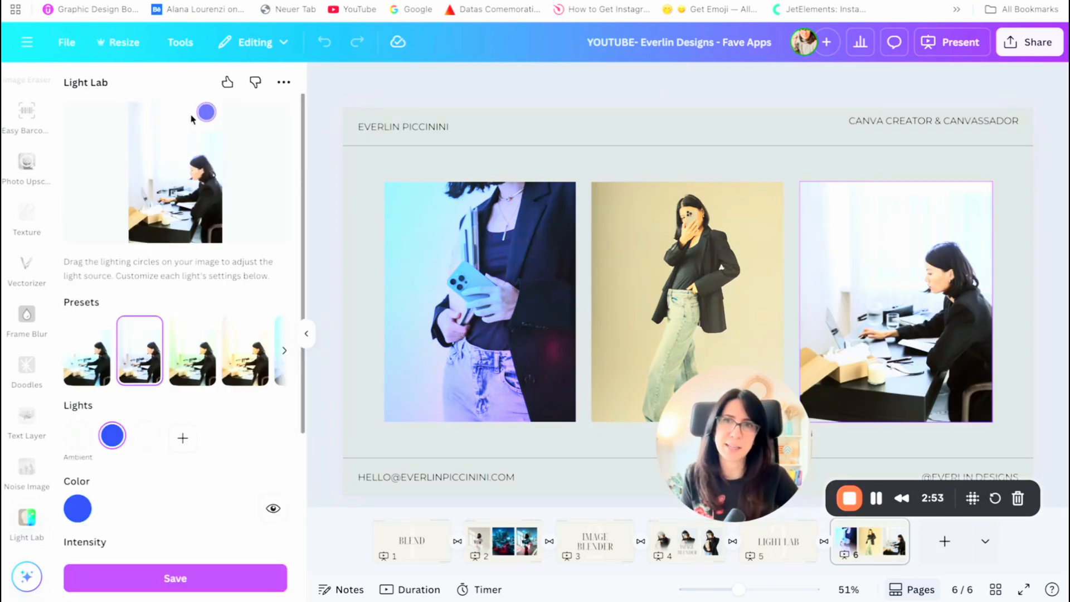
left_click_drag(206, 112, 131, 186)
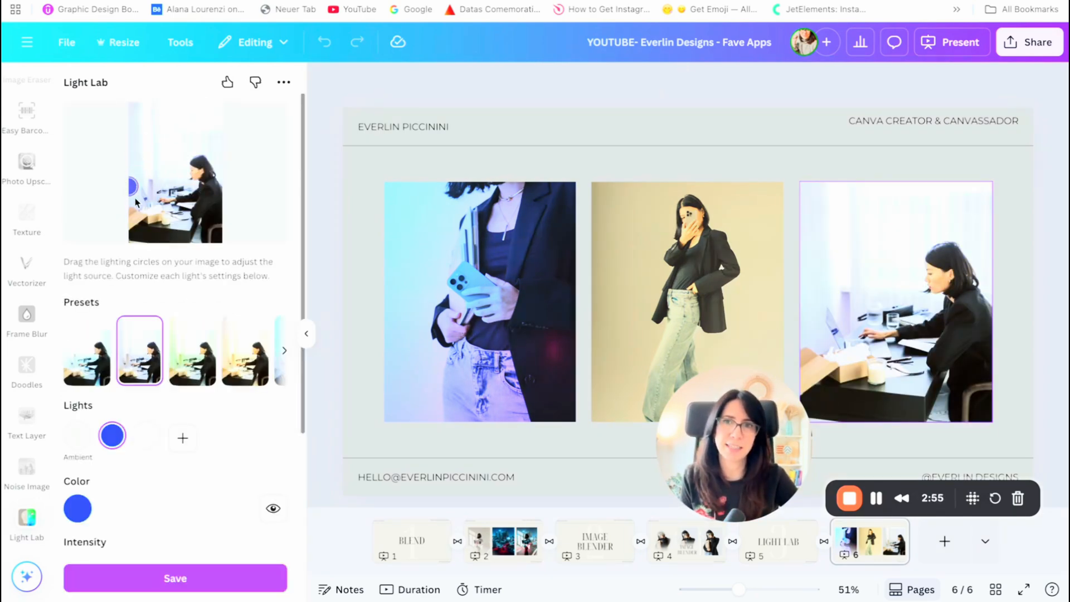
left_click_drag(130, 186, 148, 237)
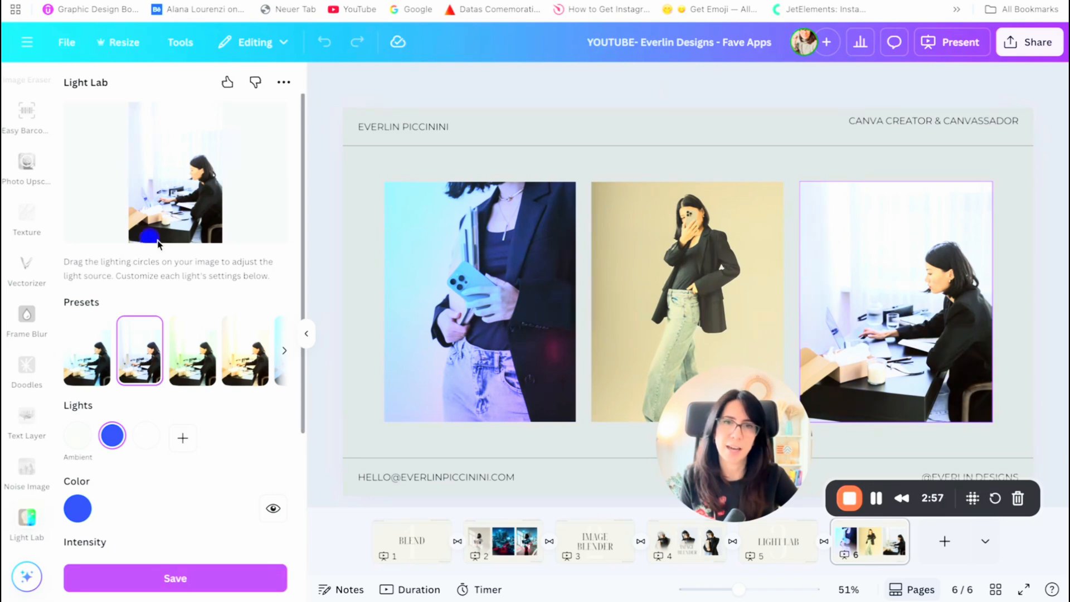